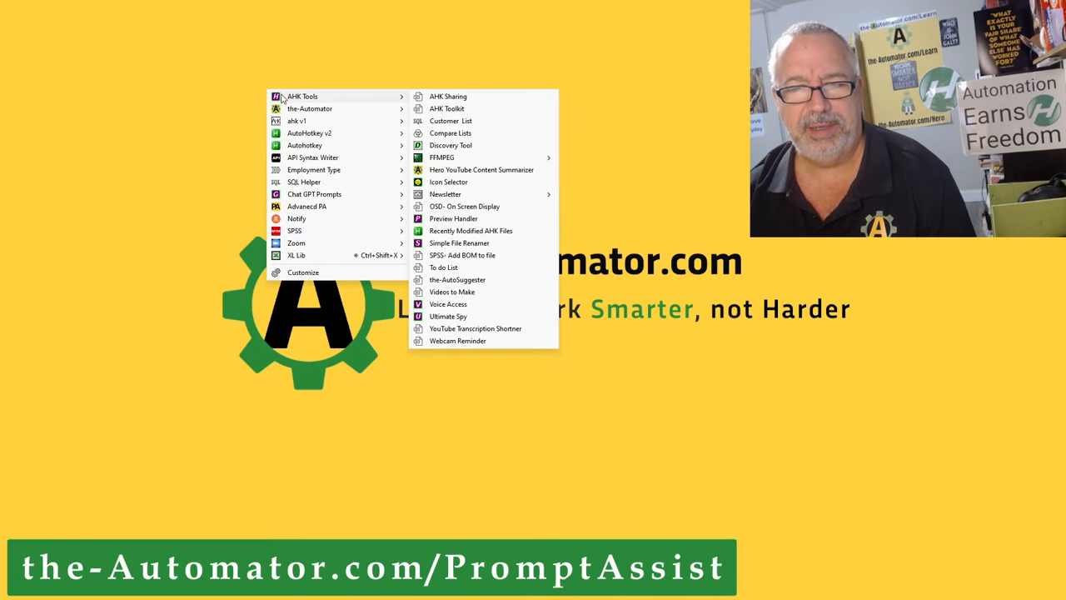
mouse_move(497, 237)
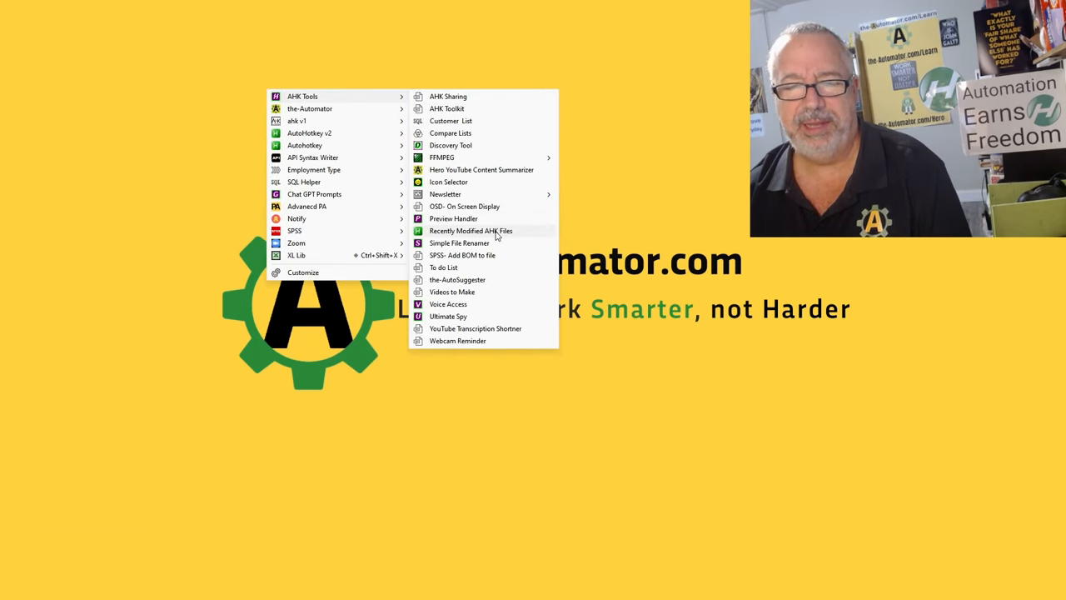
Launch Recently Modified AHK Files from the AHK Tools menu, listing 75 scripts.
left_click(470, 230)
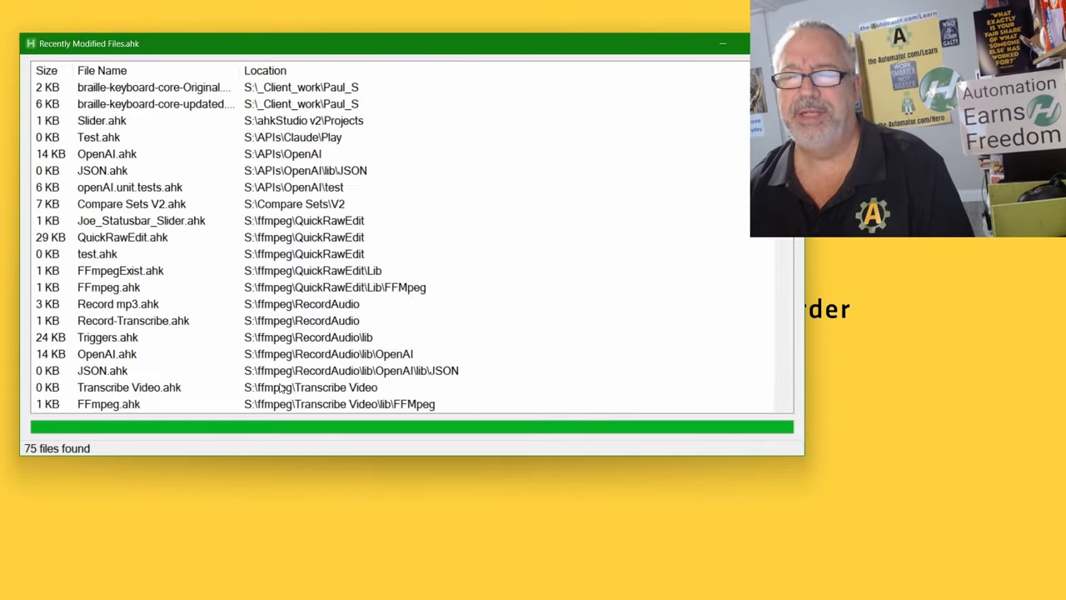
mouse_move(280, 170)
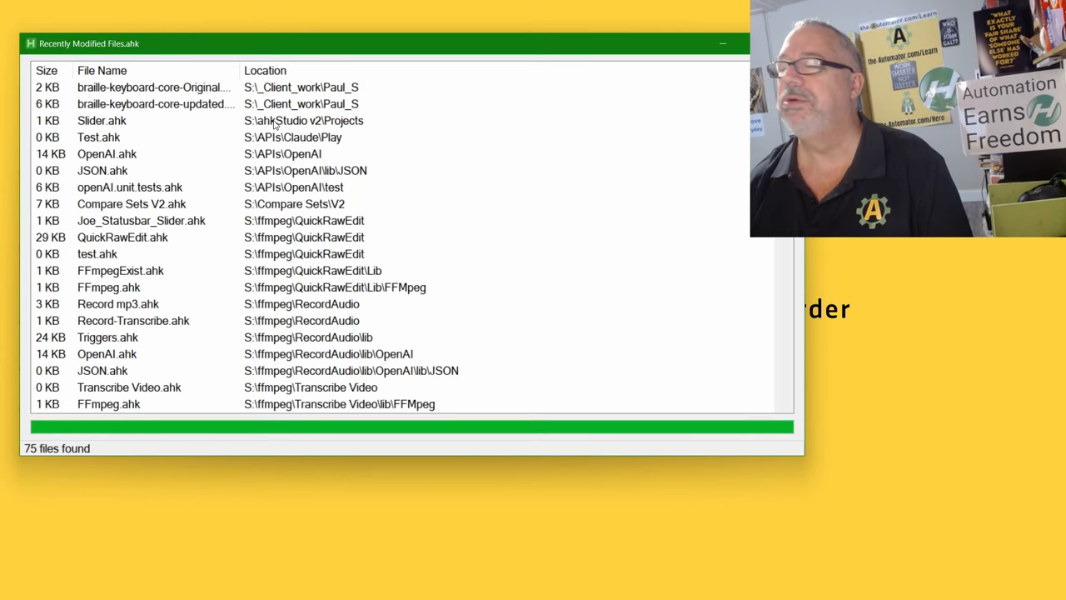
mouse_move(287, 198)
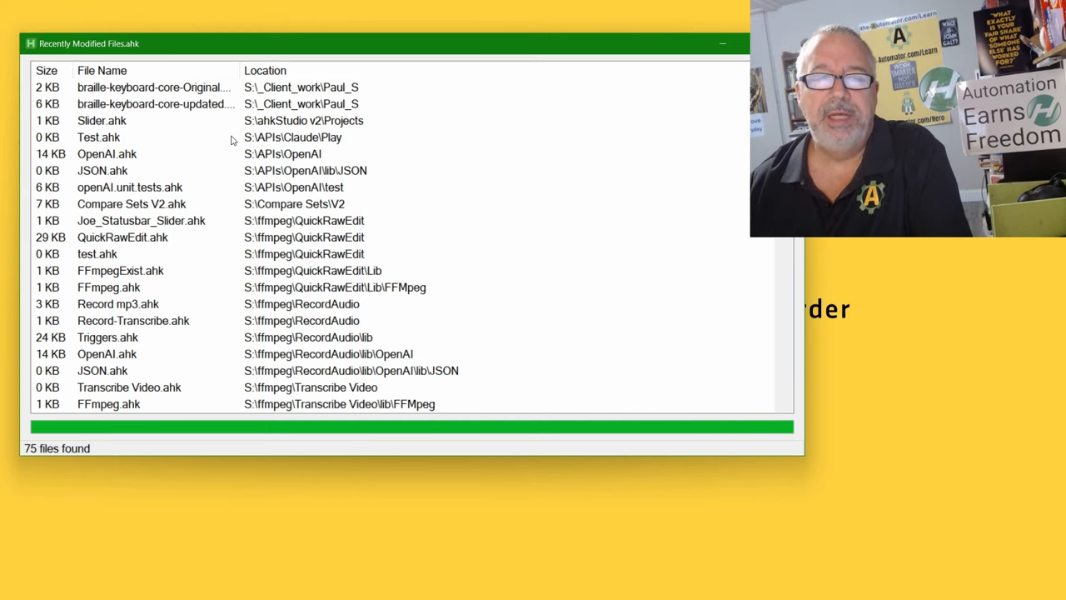
Select the newest entry, the first braille-keyboard-core script, at the top of the list.
left_click(154, 87)
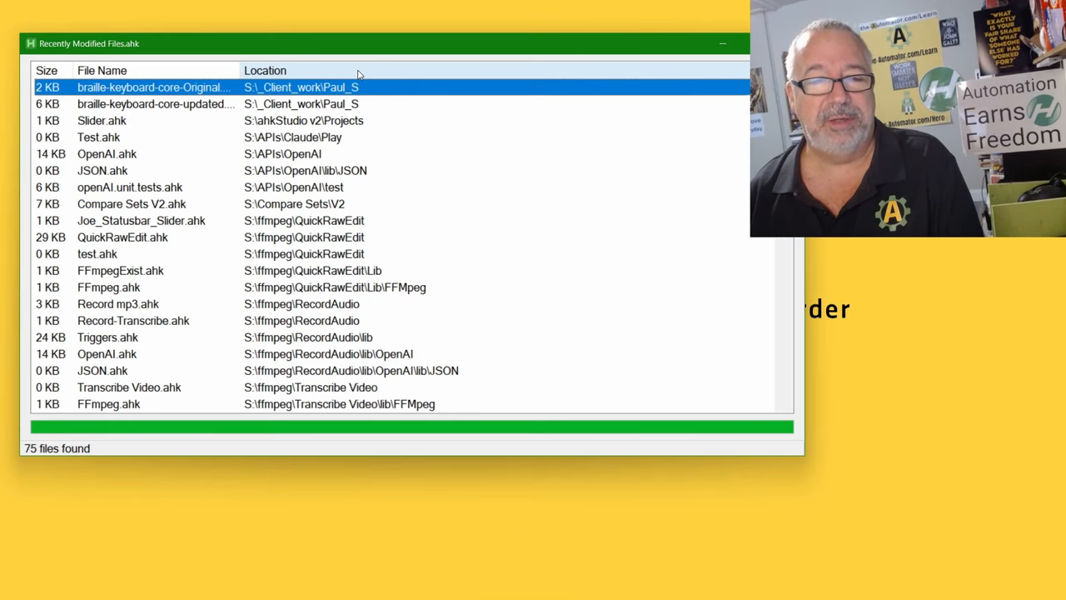
Select Slider.ahk from the ahkStudio v2 Projects folder.
left_click(102, 120)
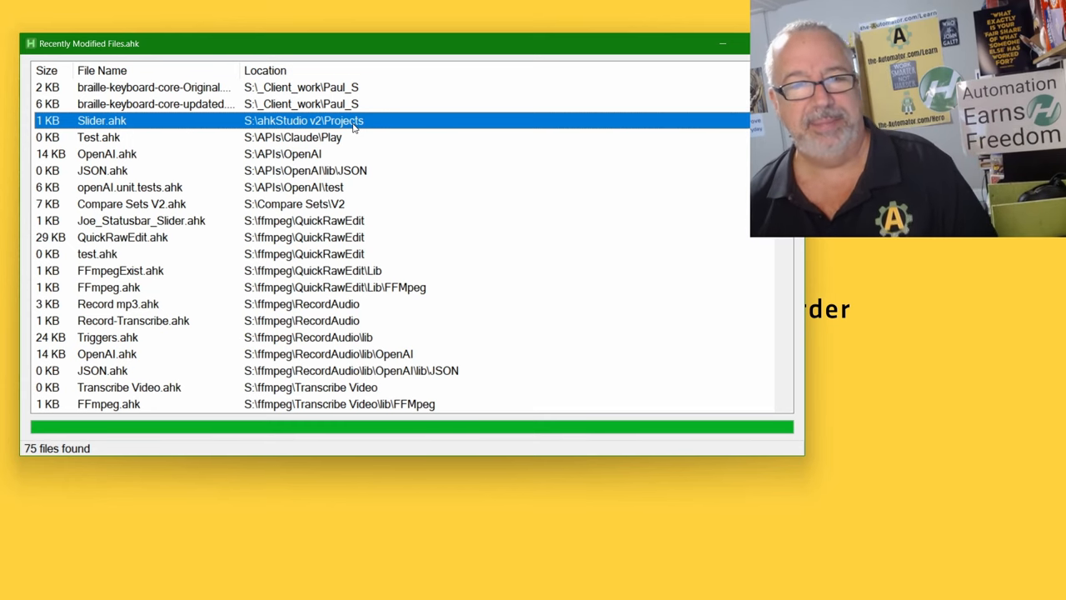
mouse_move(301, 161)
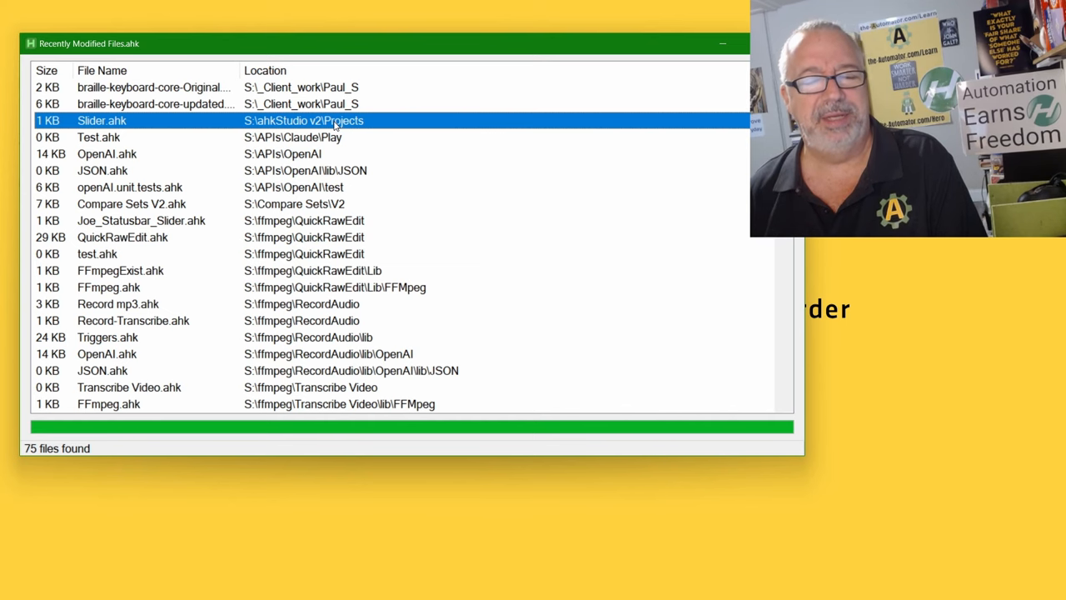
Select Test.ahk from the S:\APIs\Claude\Play folder.
left_click(167, 140)
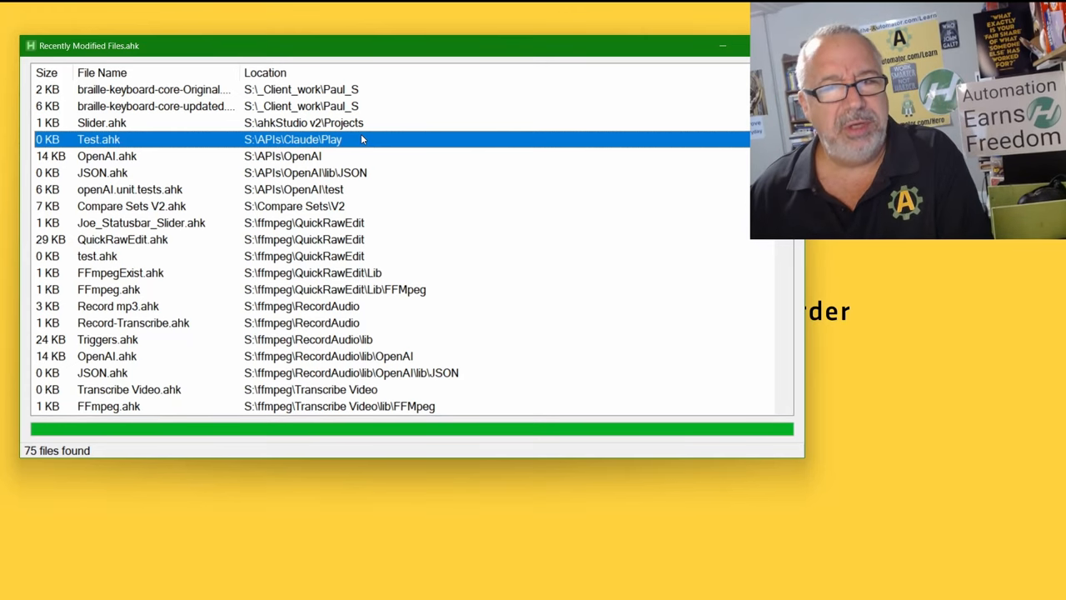
mouse_move(383, 130)
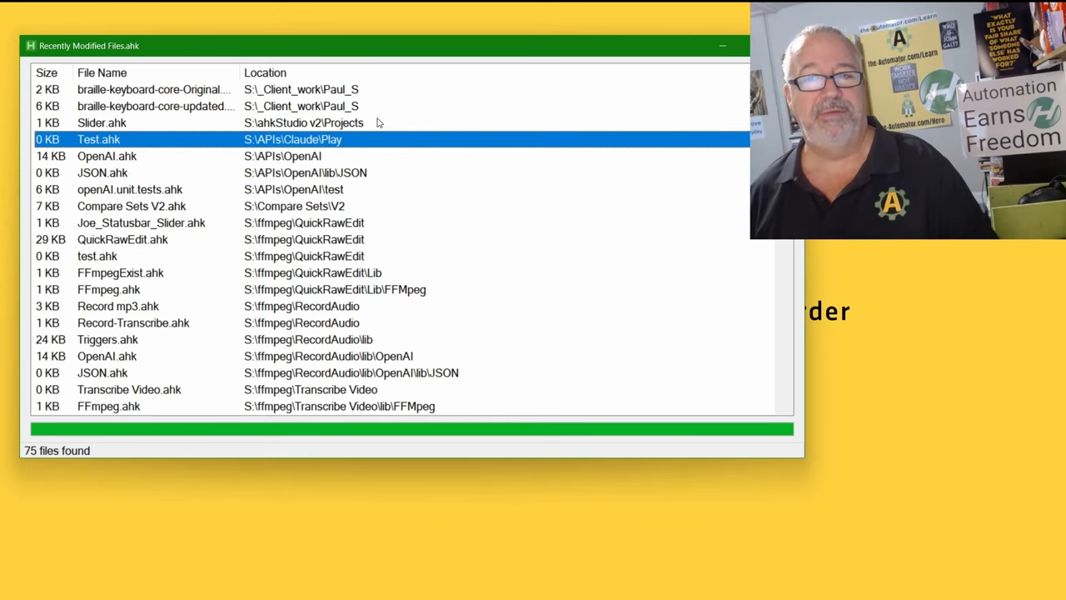
mouse_move(350, 157)
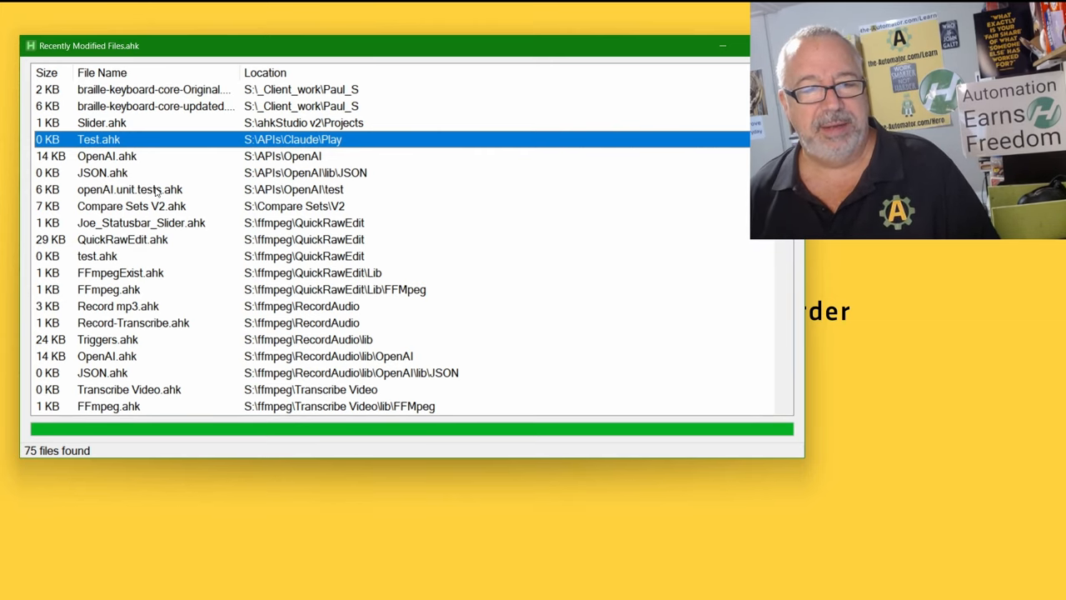
Bring the ffmpeg RecordAudio scripts into view and select Record mp3.ahk.
left_click(129, 206)
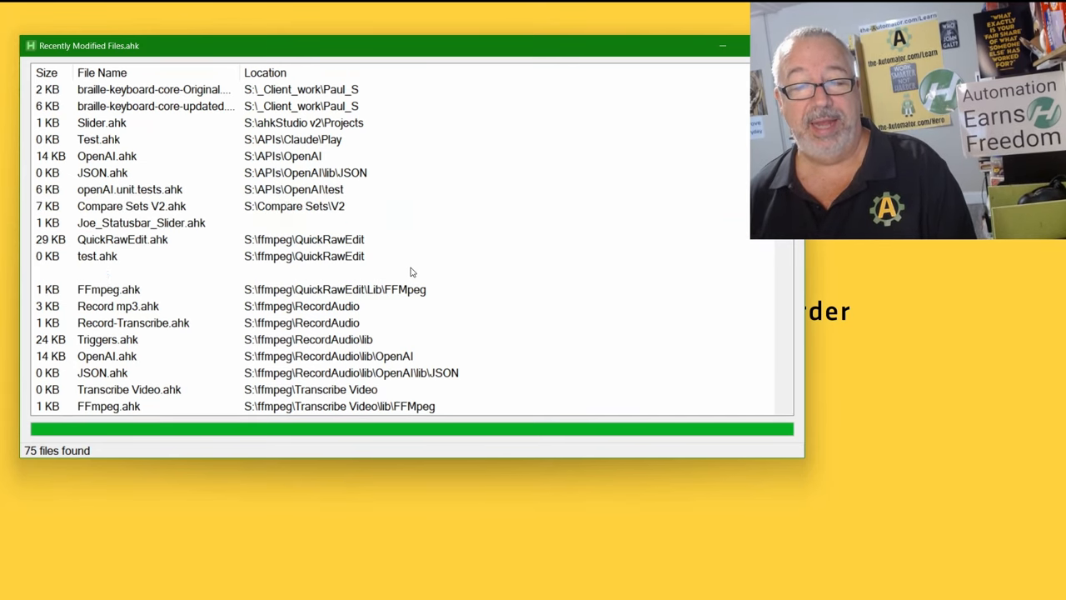
left_click(96, 257)
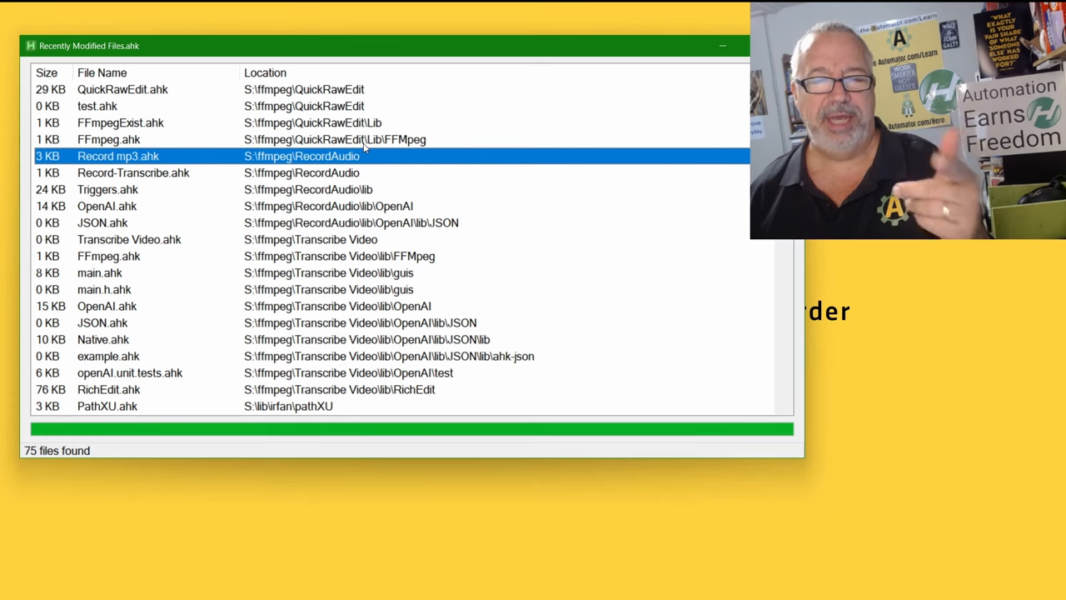
mouse_move(378, 160)
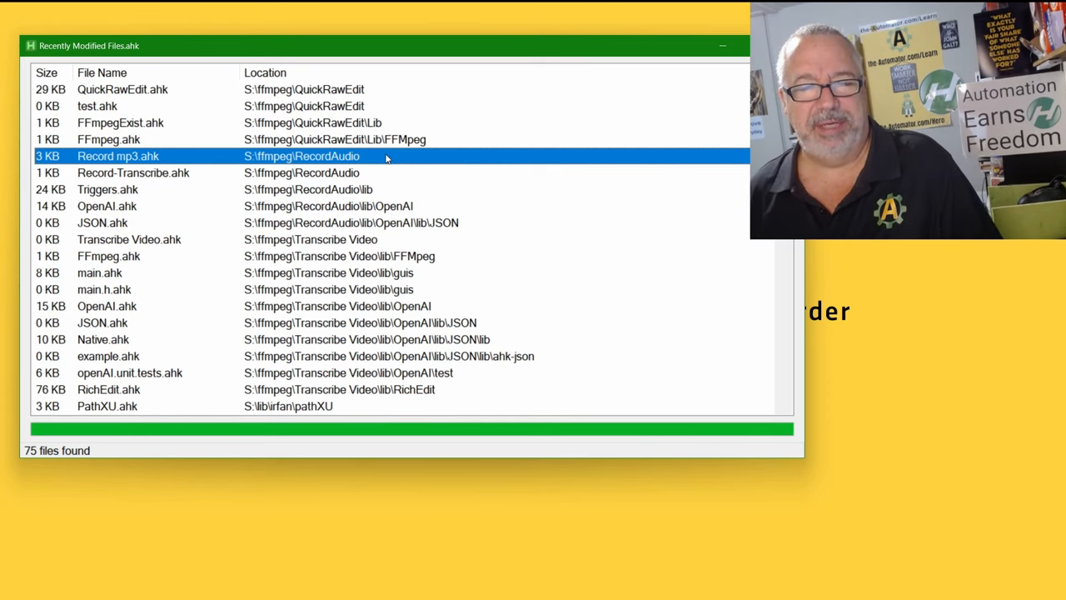
mouse_move(390, 180)
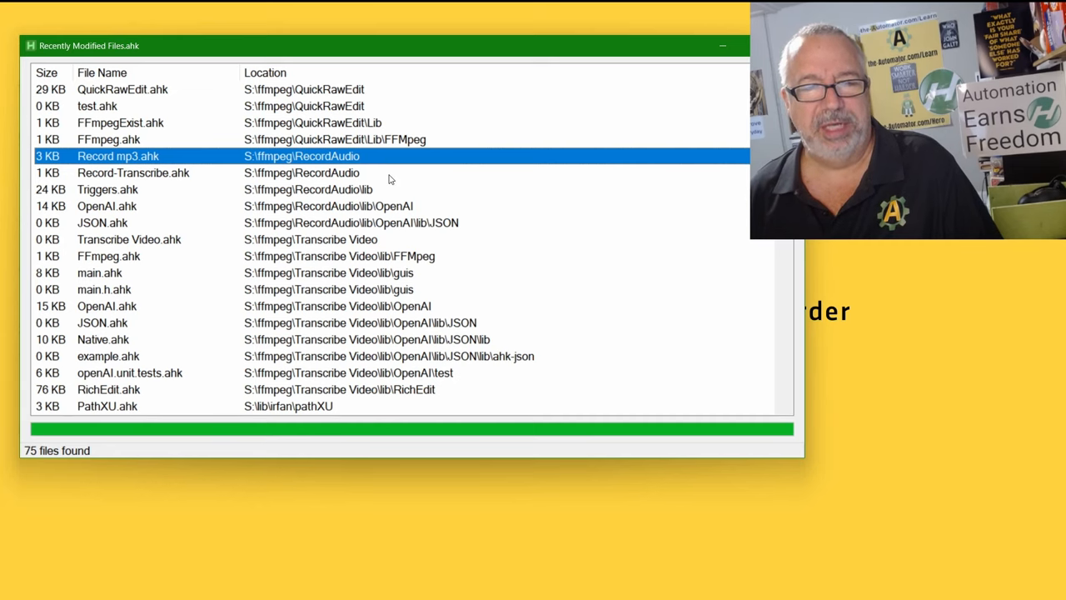
Select Record-Transcribe.ahk, then settle on Triggers.ahk in the RecordAudio lib folder.
left_click(134, 172)
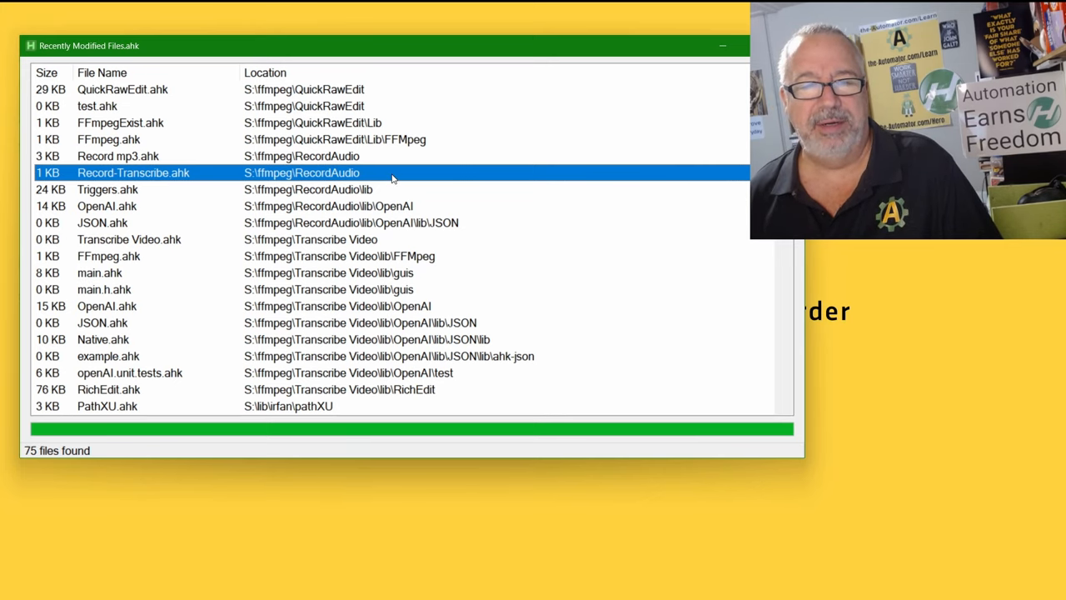
left_click(107, 190)
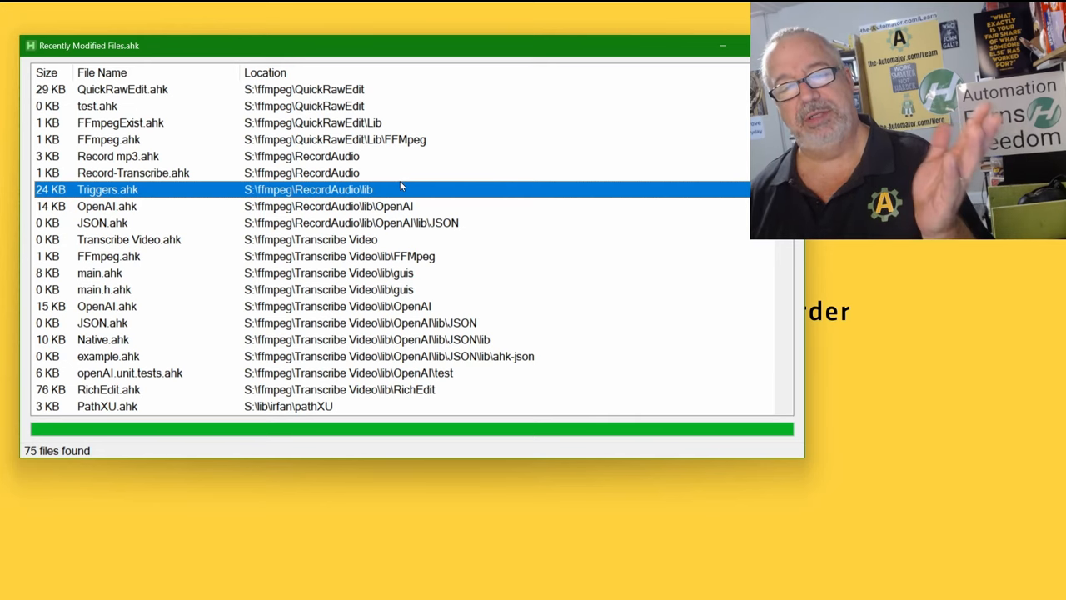
mouse_move(404, 190)
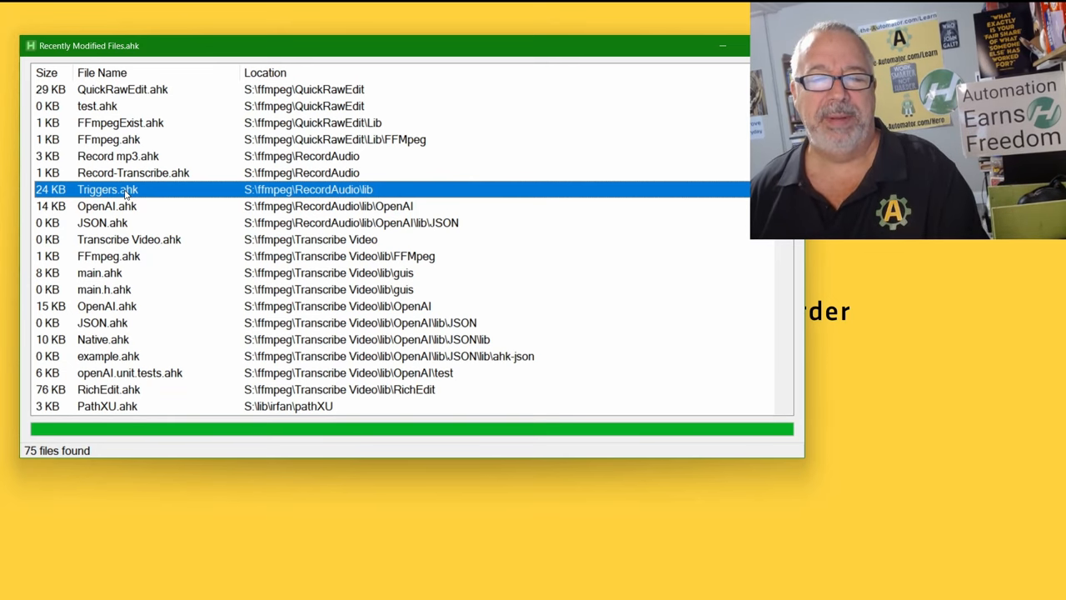
mouse_move(170, 197)
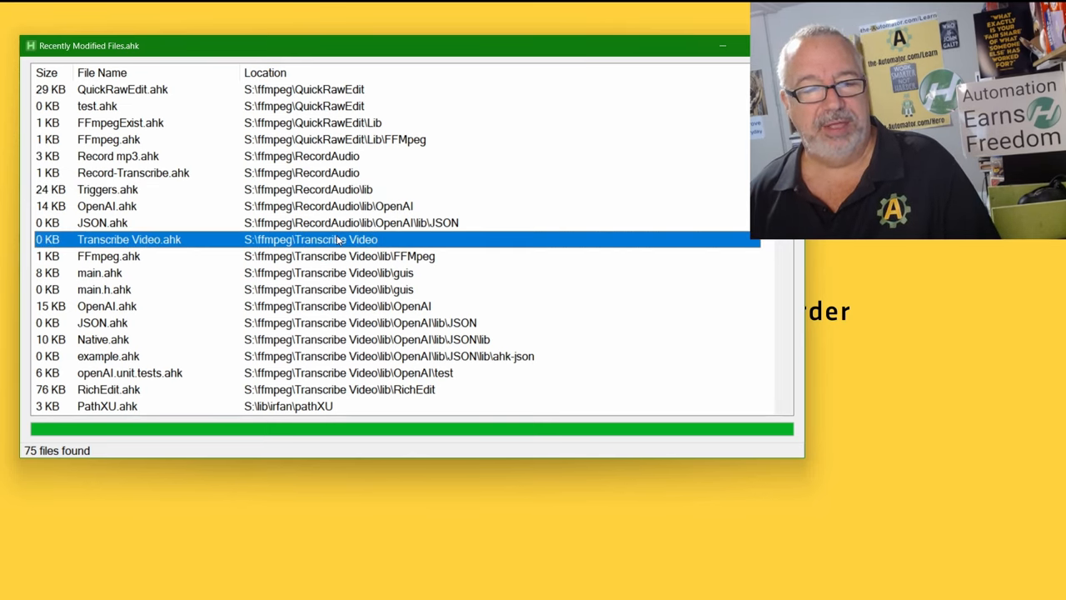
mouse_move(170, 243)
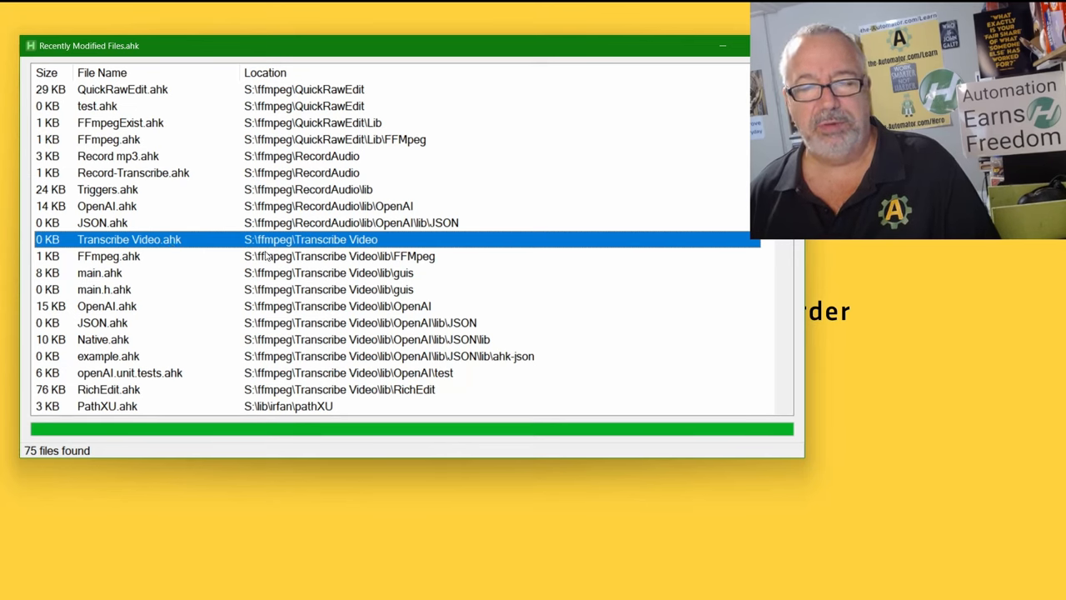
mouse_move(491, 250)
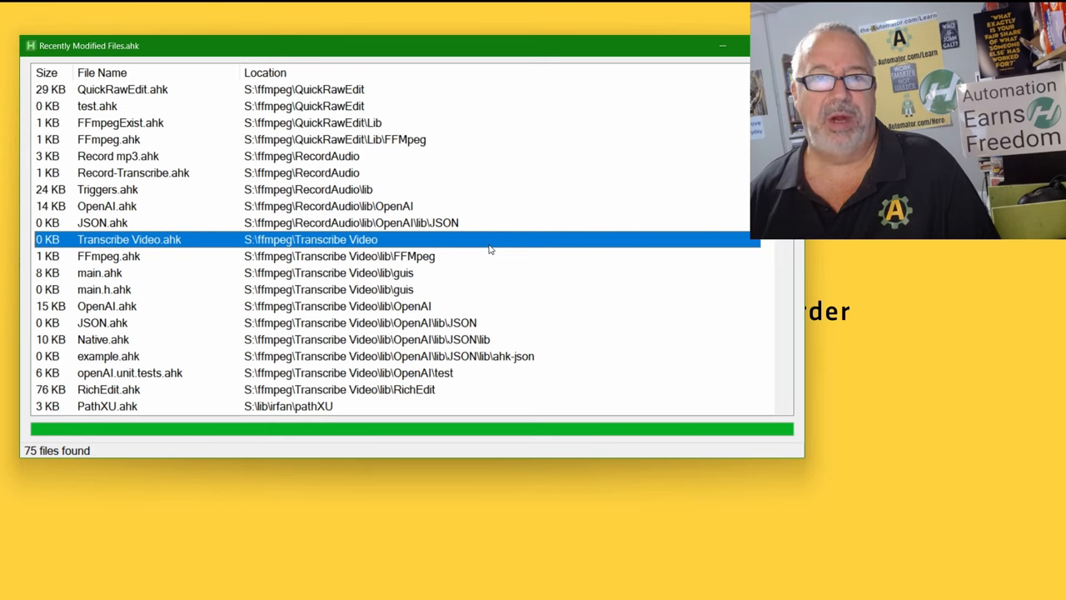
mouse_move(490, 260)
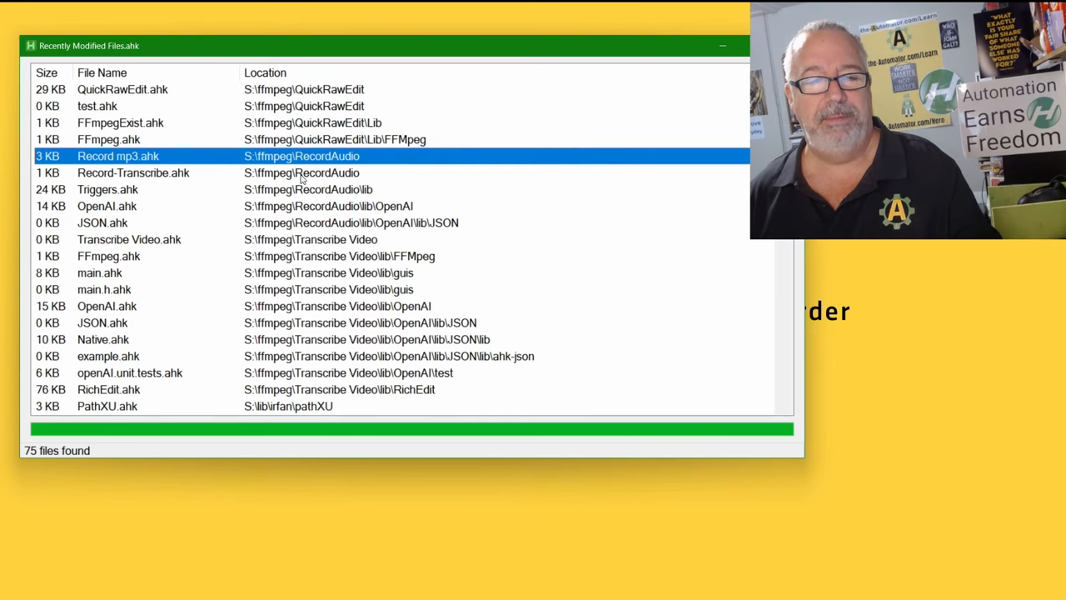
Select main.h.ahk from the ffmpeg Transcribe Video lib guis folder.
left_click(133, 172)
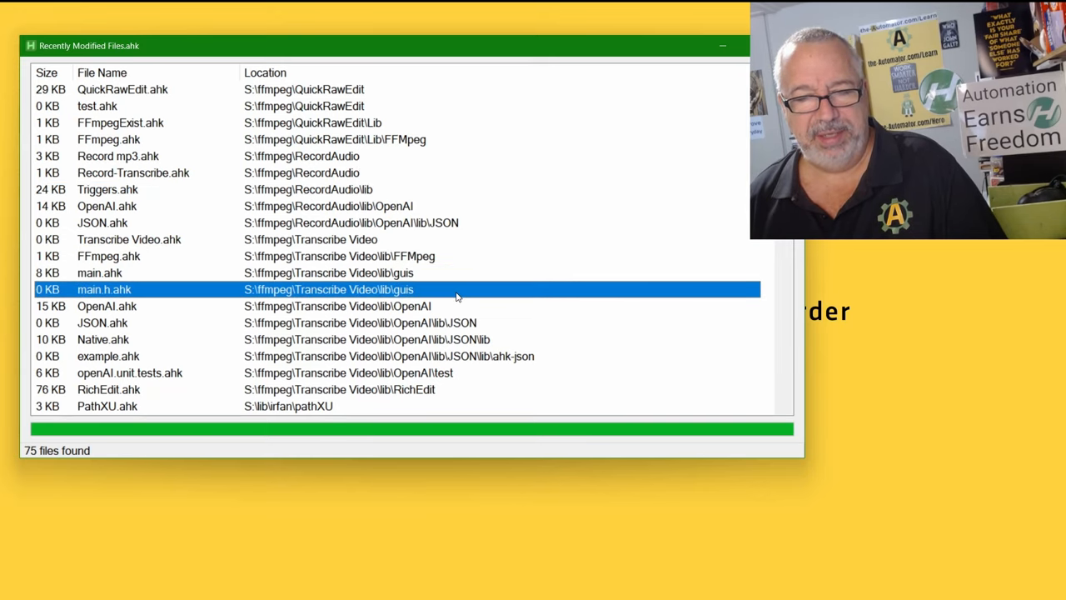
mouse_move(458, 316)
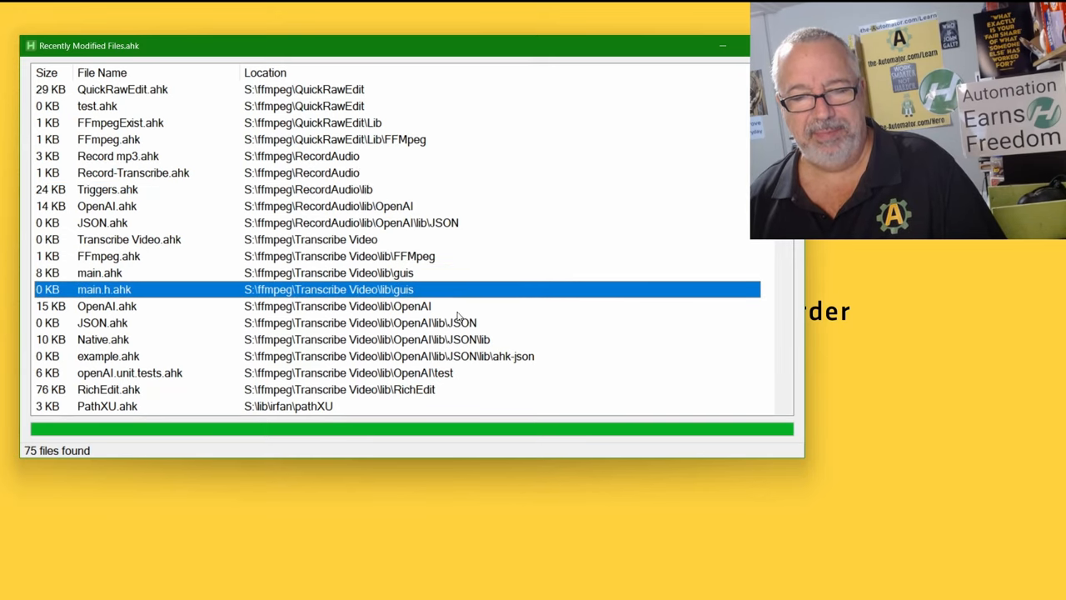
mouse_move(407, 379)
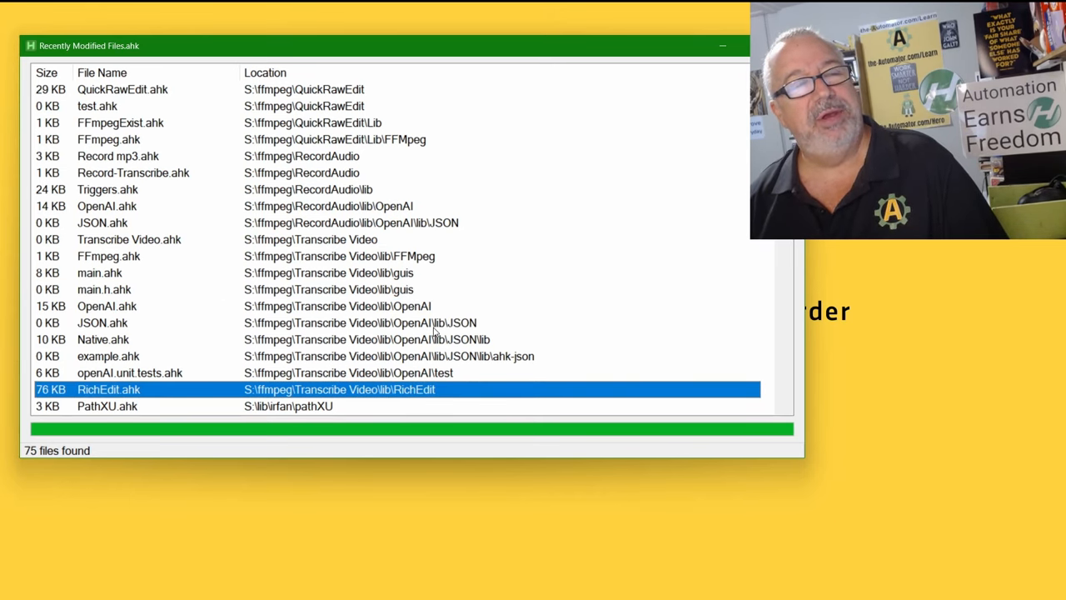
mouse_move(450, 308)
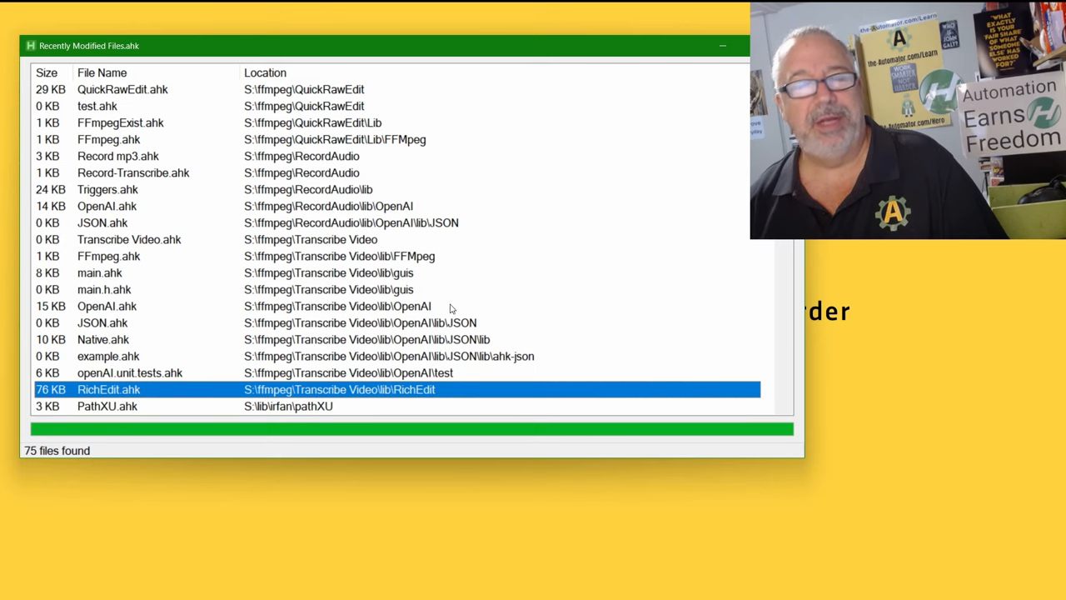
mouse_move(463, 282)
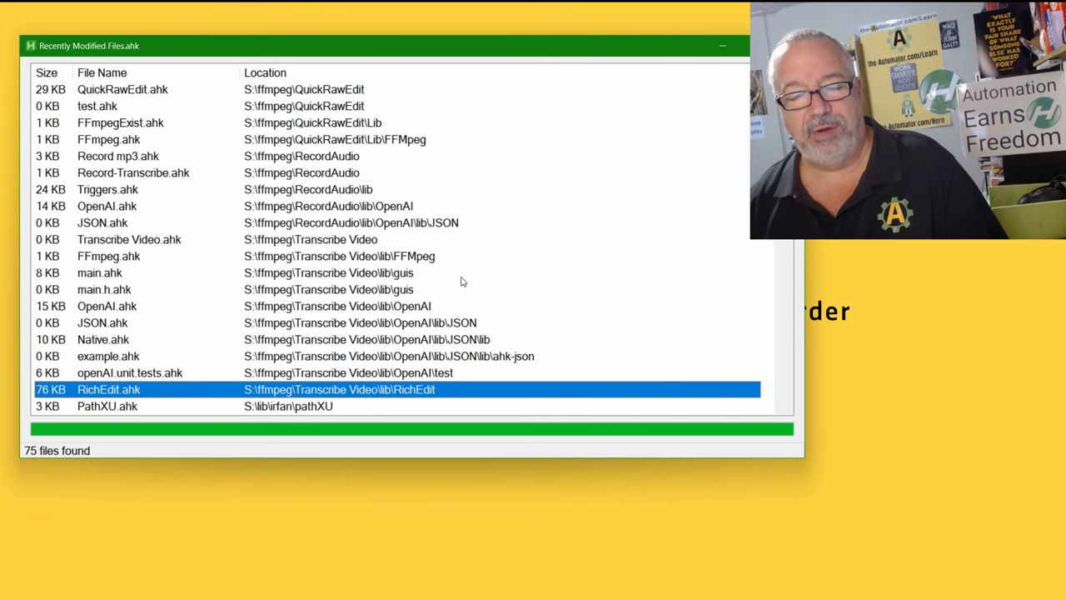
Scroll to the AHK-ToolKit entries and select PathXU.ahk in the lib irfan pathXU folder.
scroll("down", 3)
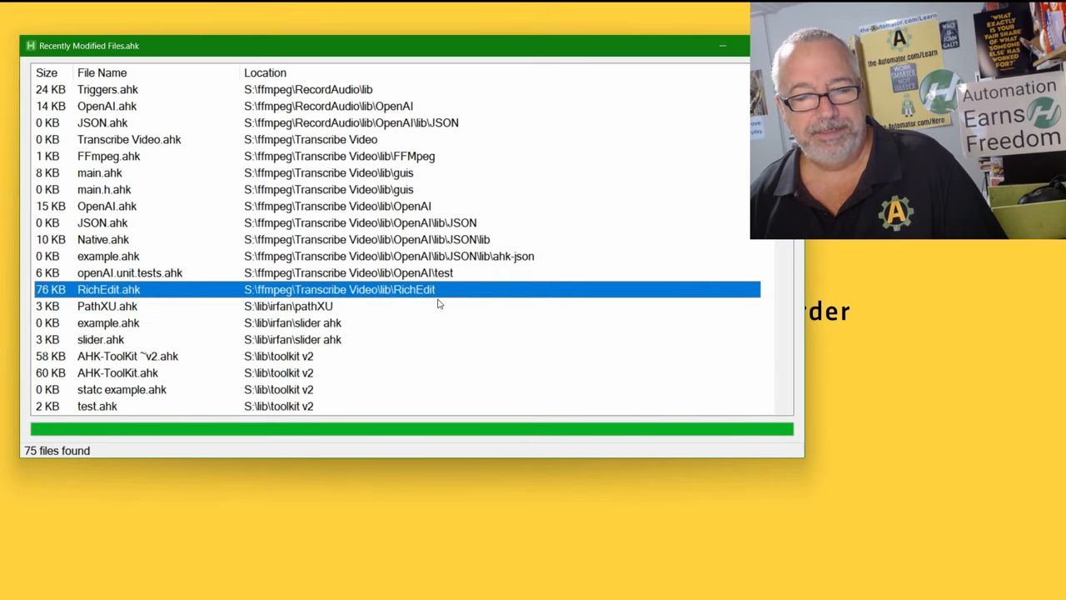
left_click(250, 306)
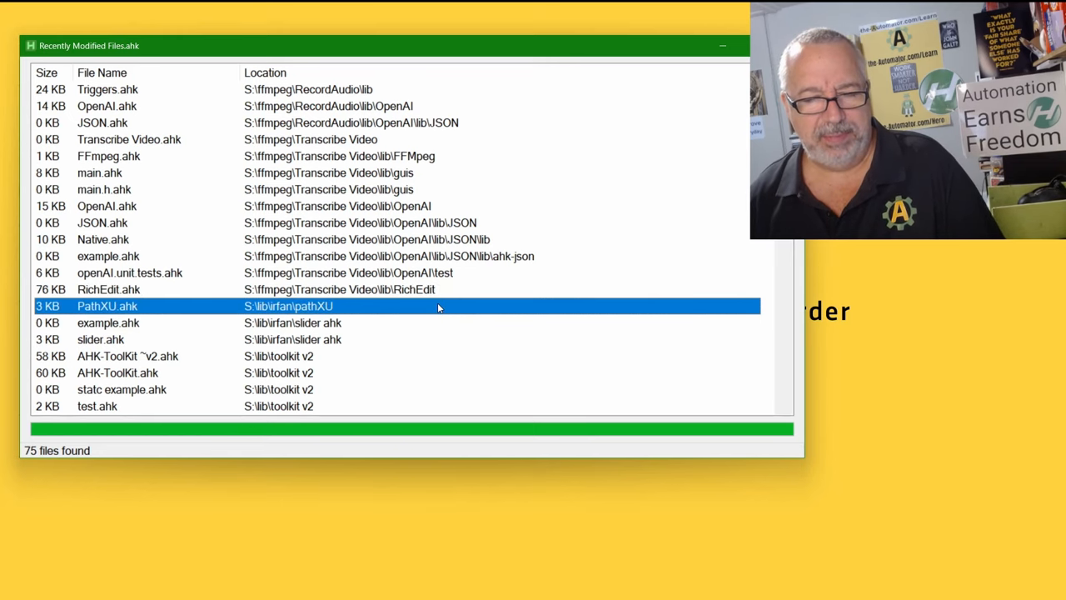
mouse_move(433, 329)
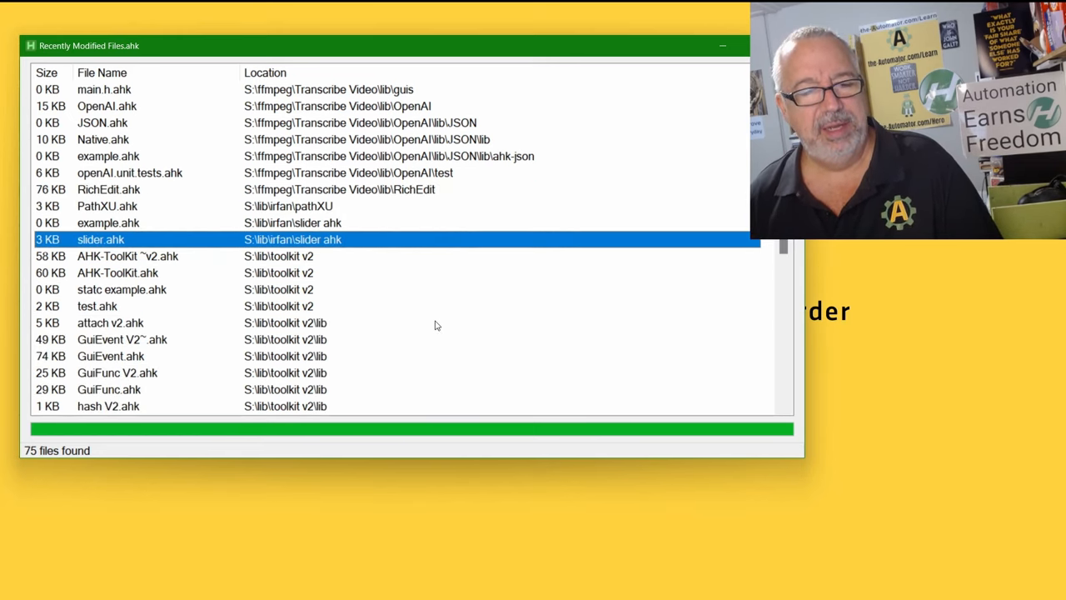
mouse_move(353, 260)
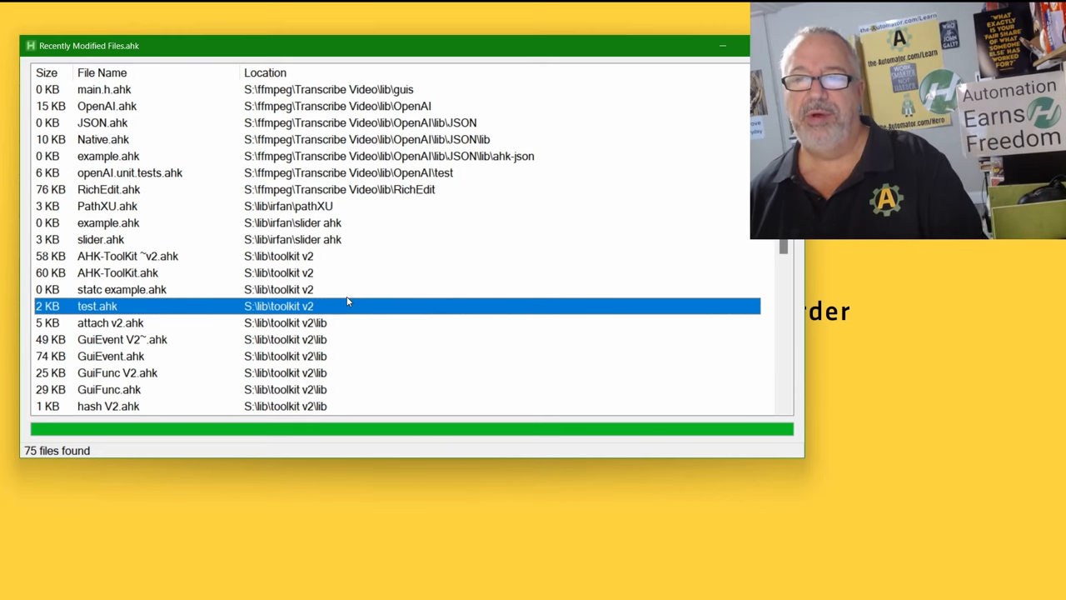
mouse_move(348, 296)
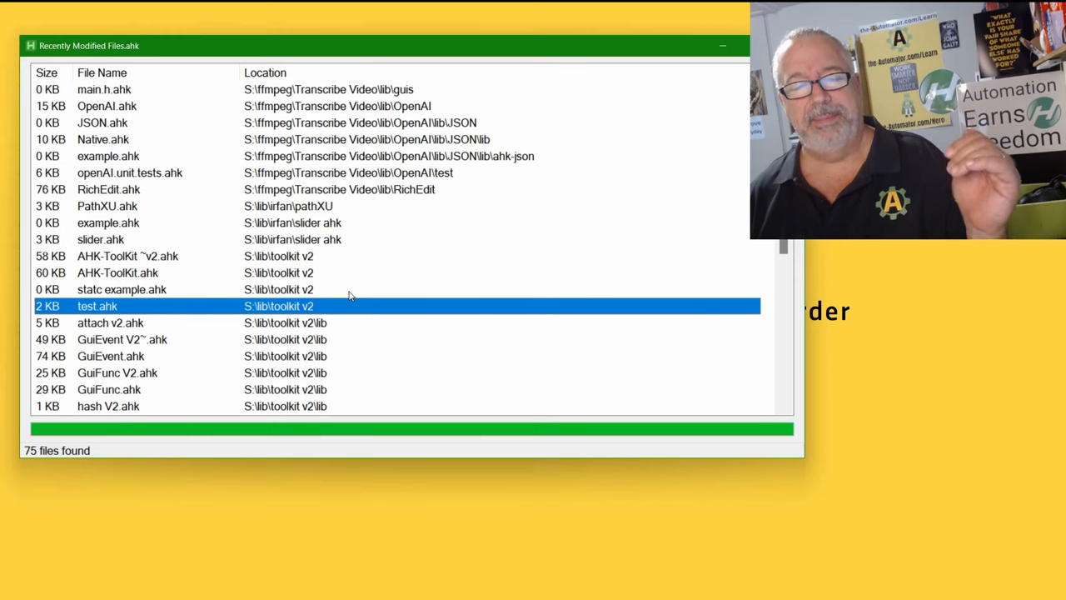
mouse_move(348, 287)
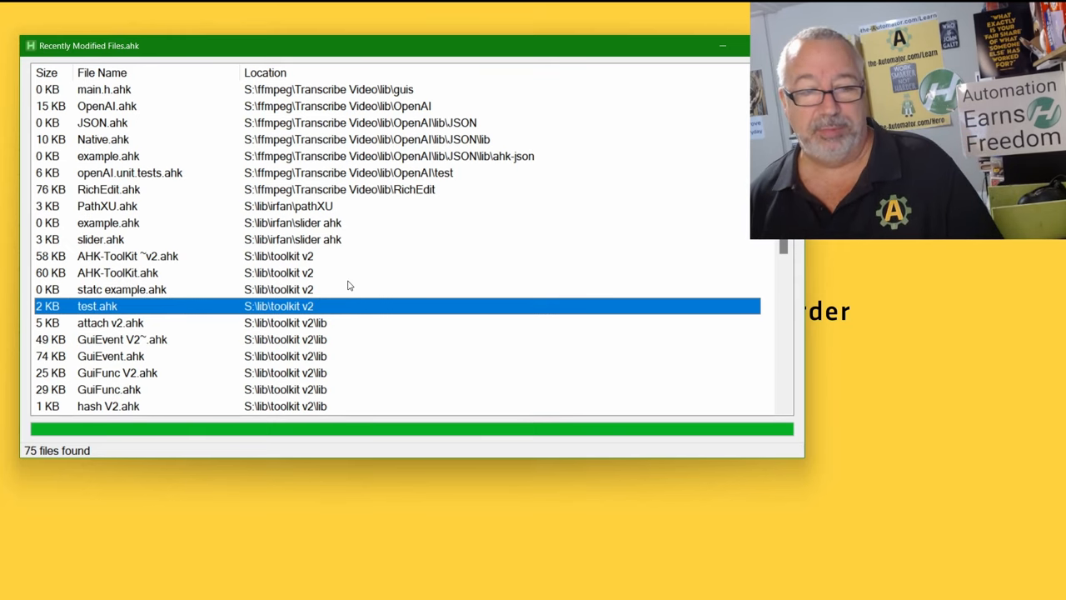
Scroll to the lib\v2 scripts and select the 15 KB NotifyV2.ahk in the Notify folder.
scroll("down", 3)
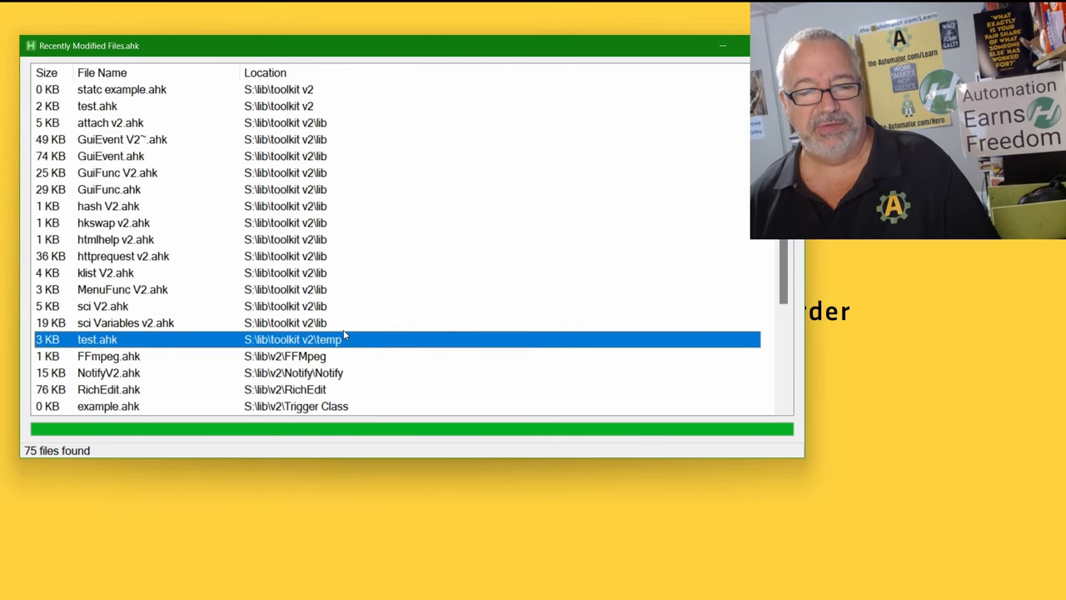
scroll("down", 3)
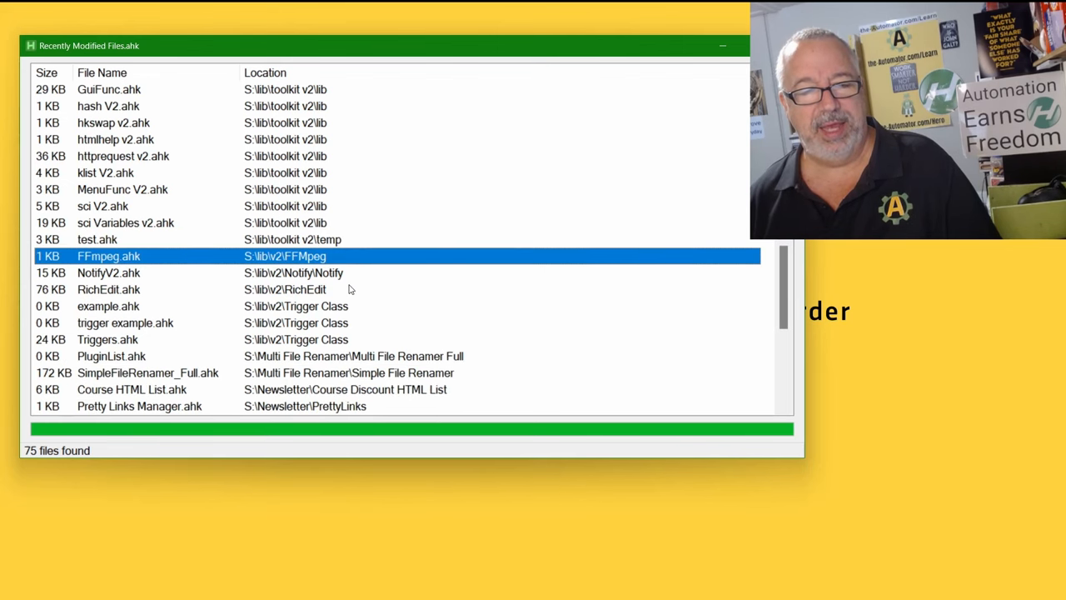
left_click(166, 274)
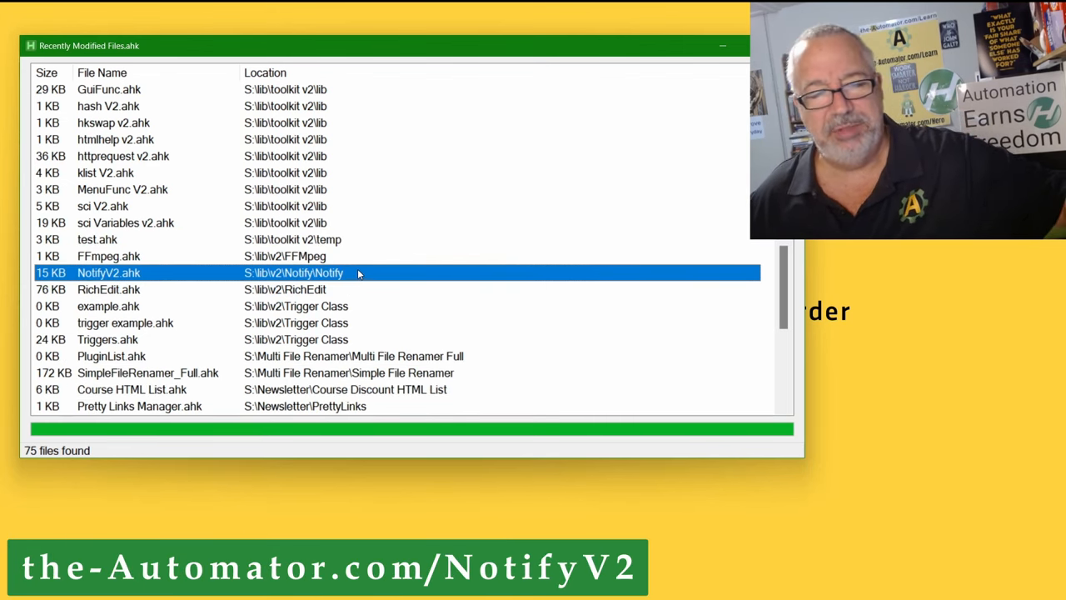
mouse_move(370, 283)
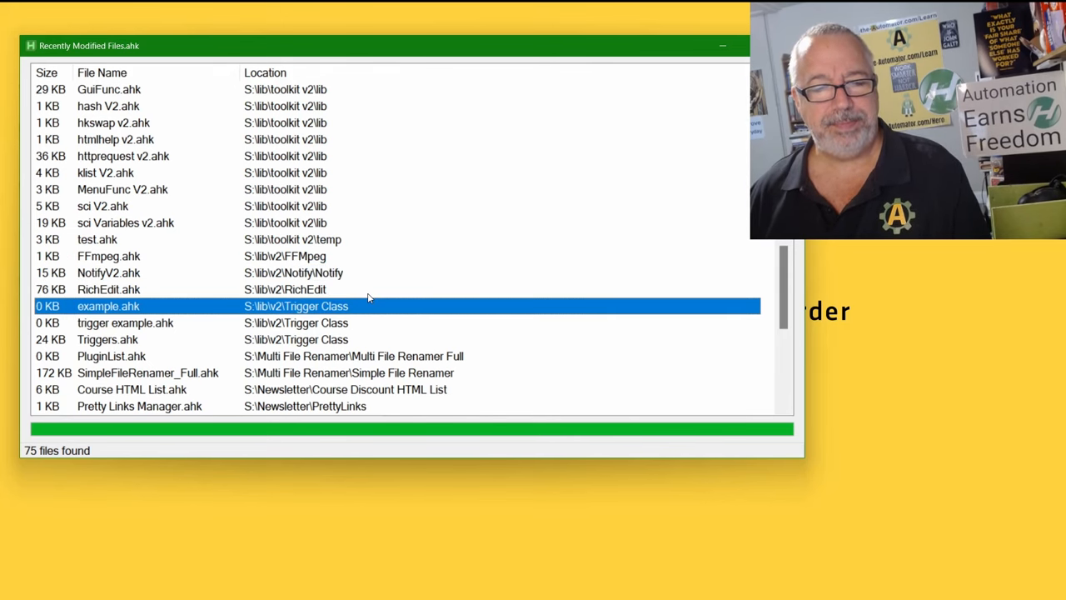
Scroll down and select the 0 KB PluginList.ahk under Multi File Renamer Full.
scroll("down", 3)
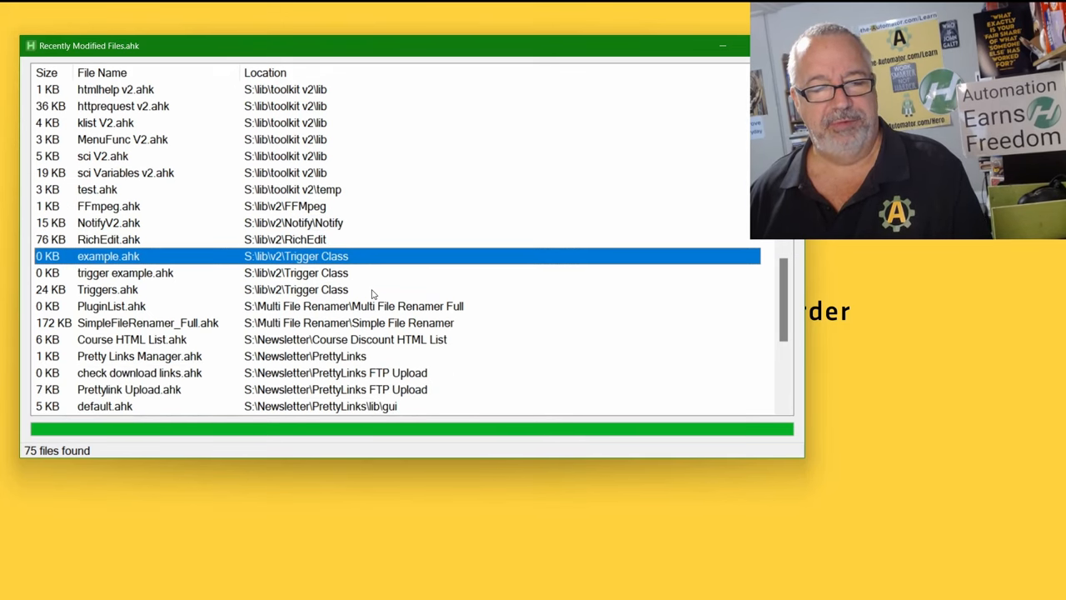
left_click(110, 306)
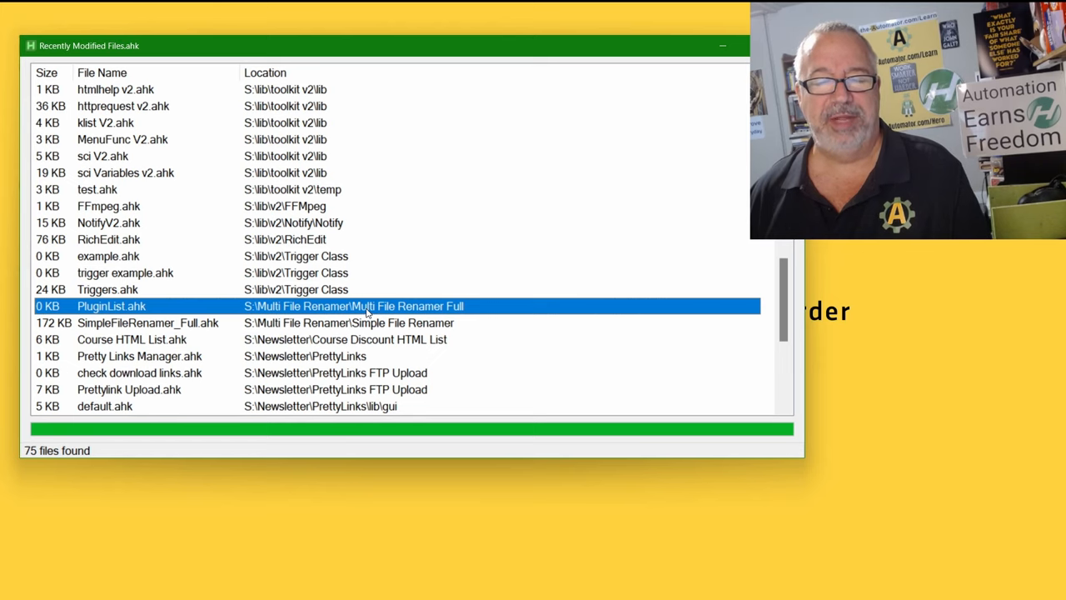
mouse_move(368, 296)
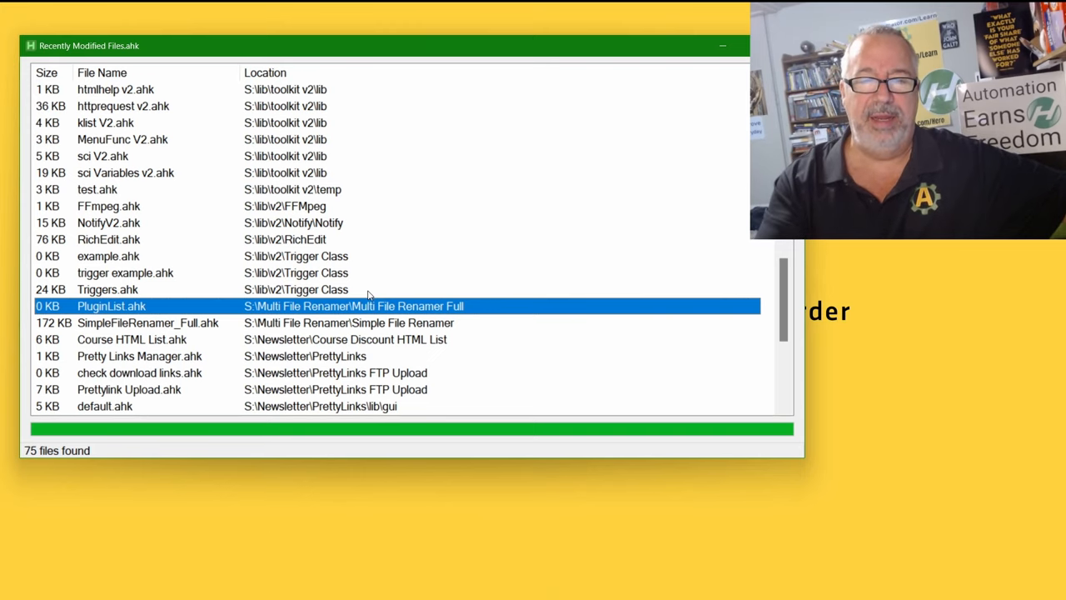
mouse_move(283, 311)
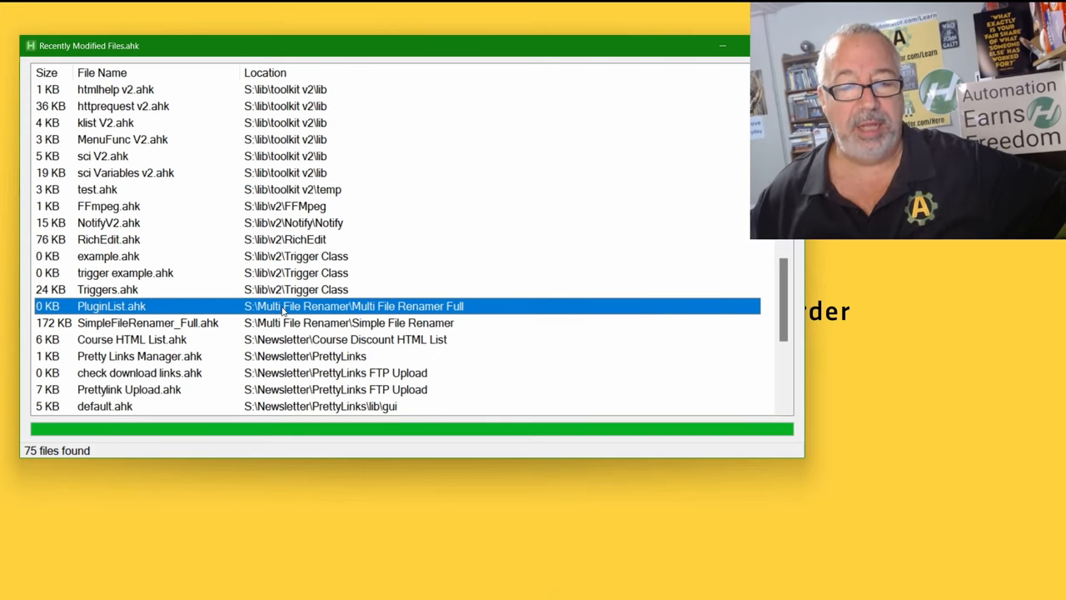
mouse_move(323, 182)
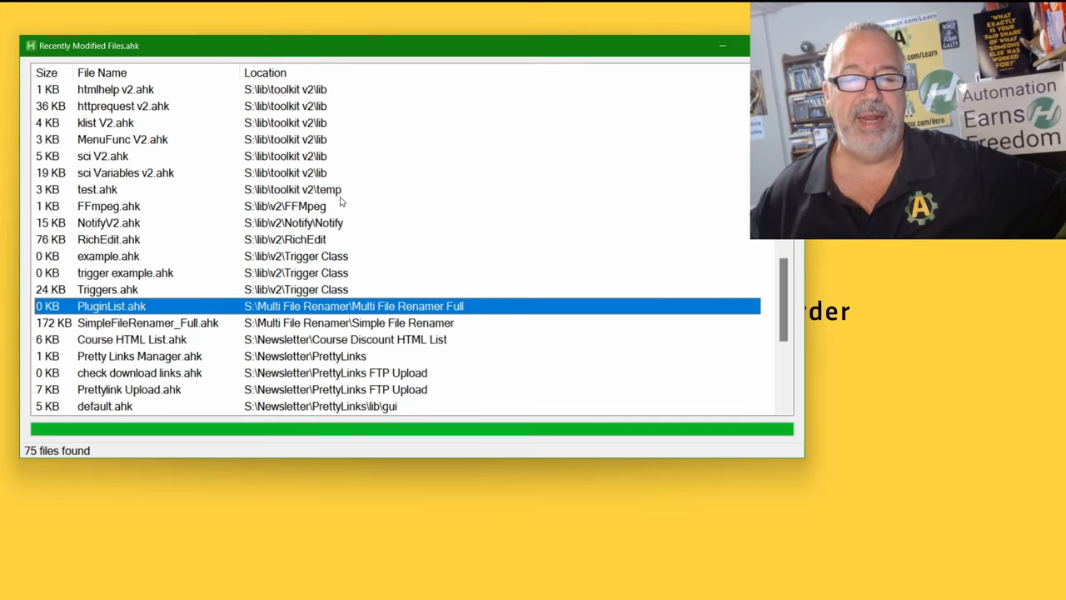
mouse_move(348, 290)
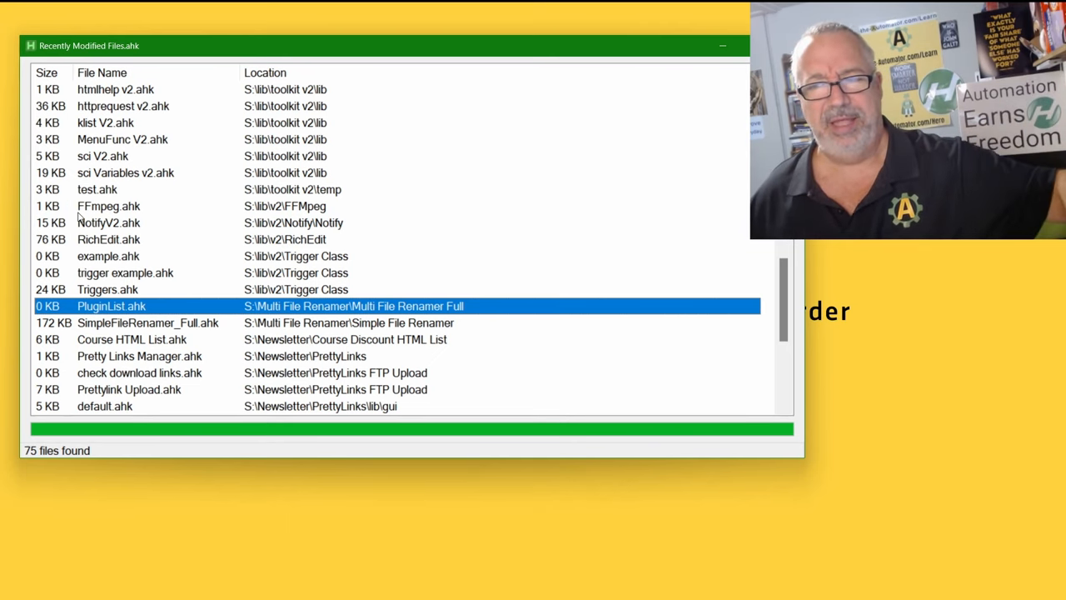
mouse_move(75, 234)
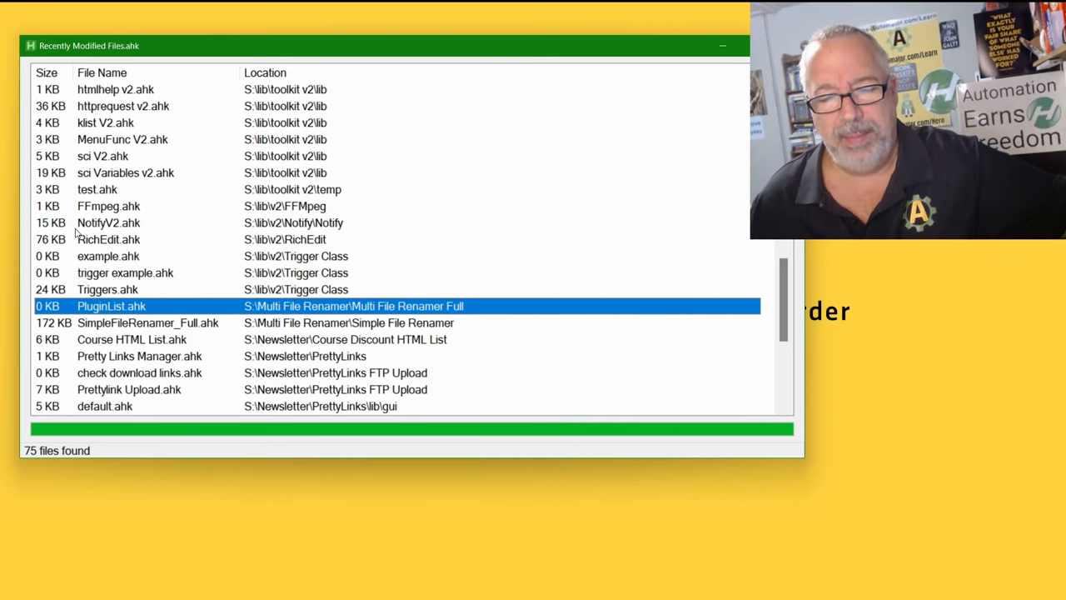
mouse_move(174, 353)
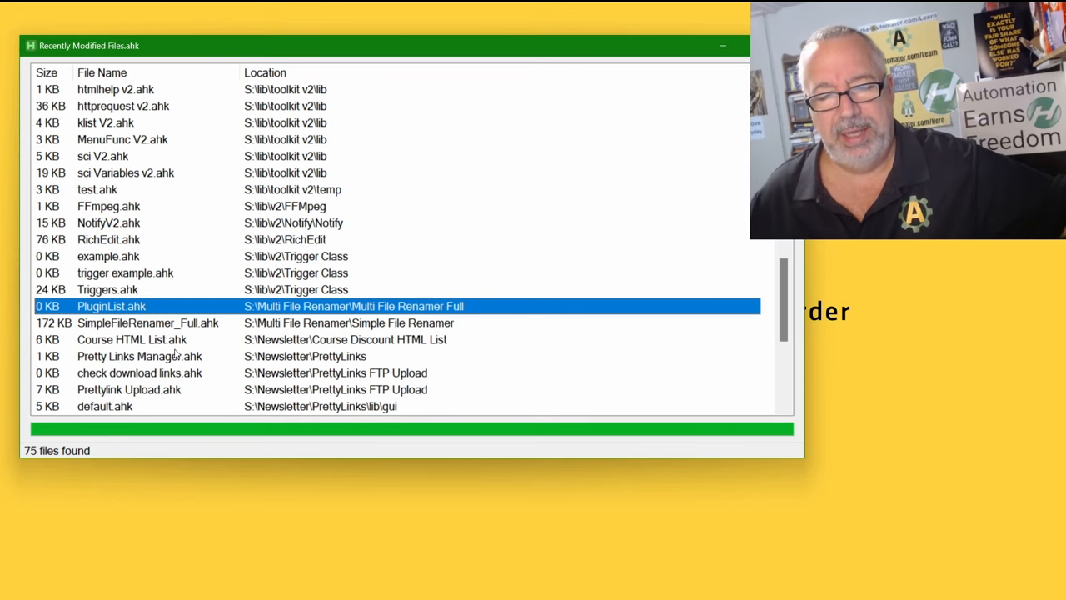
mouse_move(209, 311)
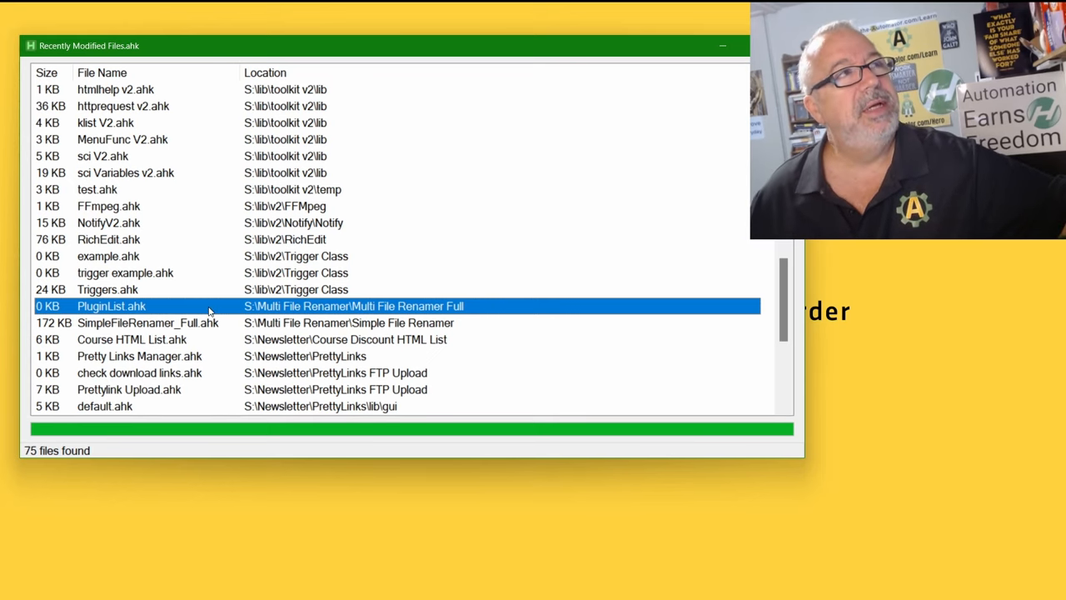
mouse_move(210, 320)
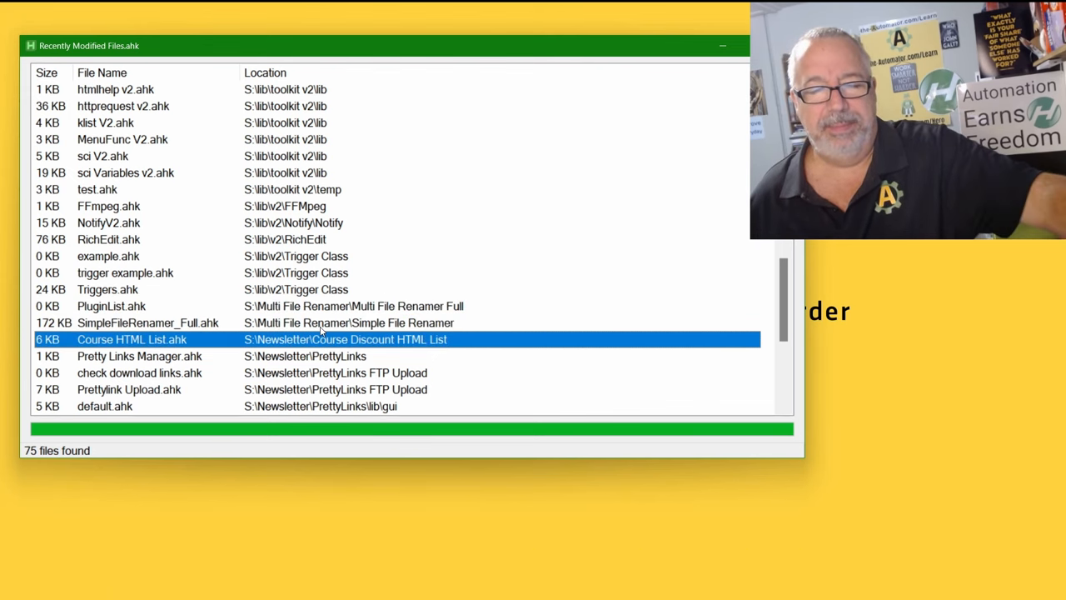
scroll("down", 3)
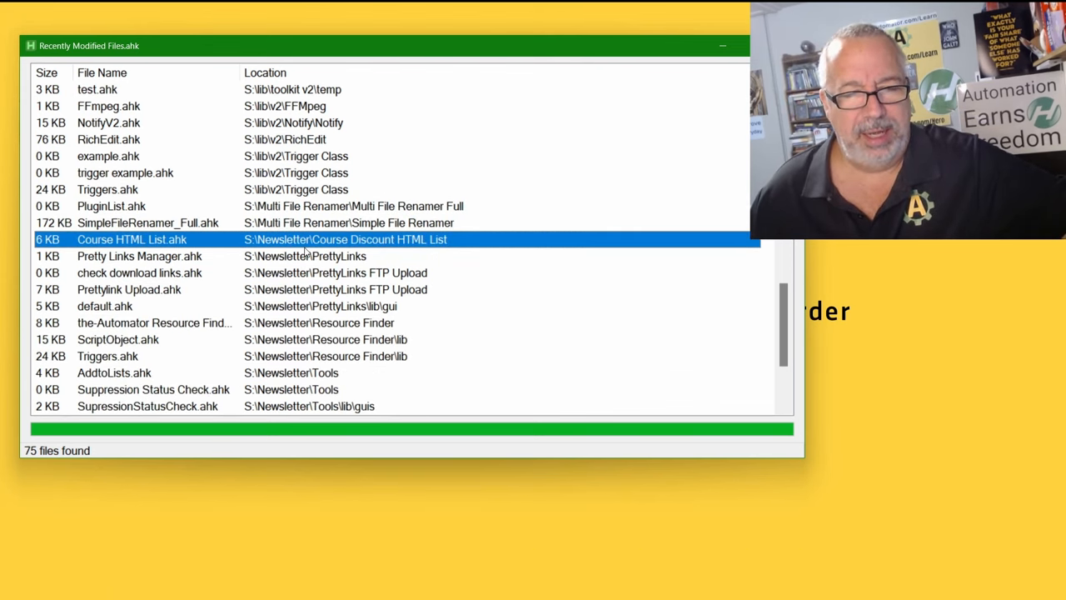
mouse_move(391, 241)
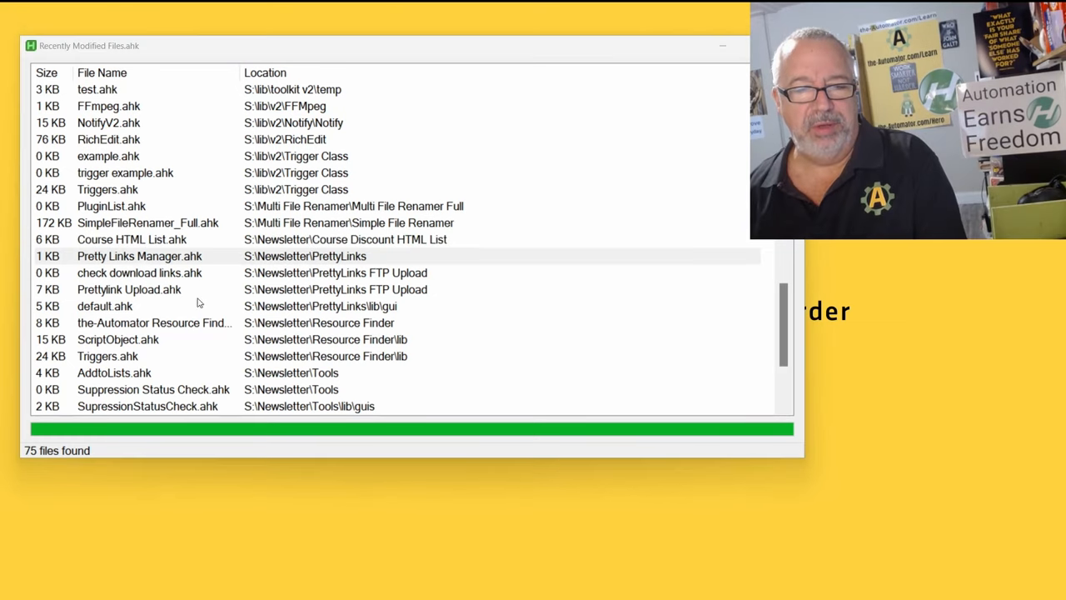
mouse_move(186, 263)
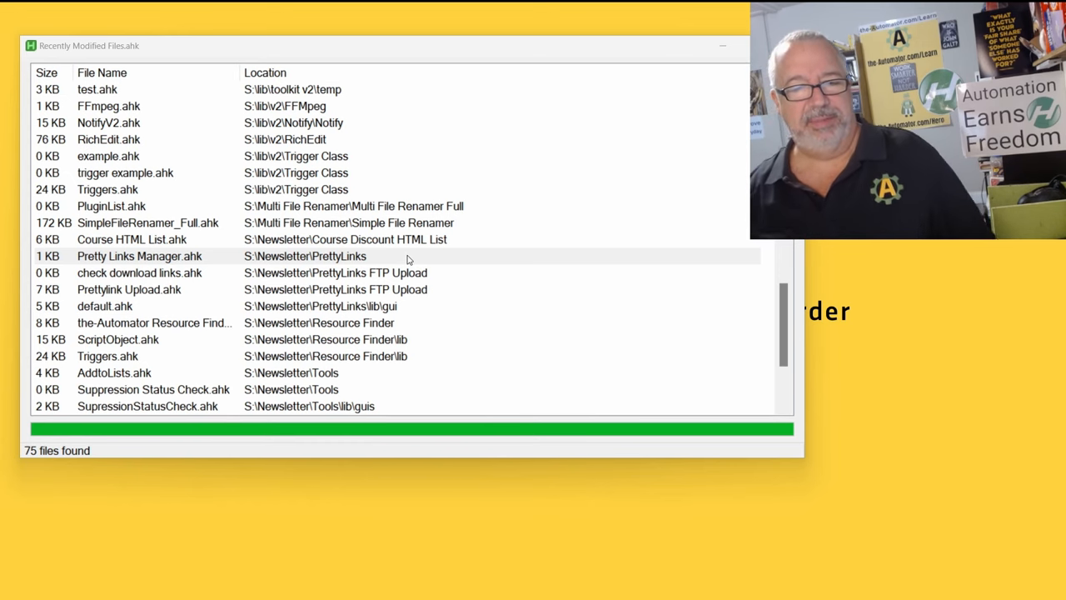
mouse_move(416, 259)
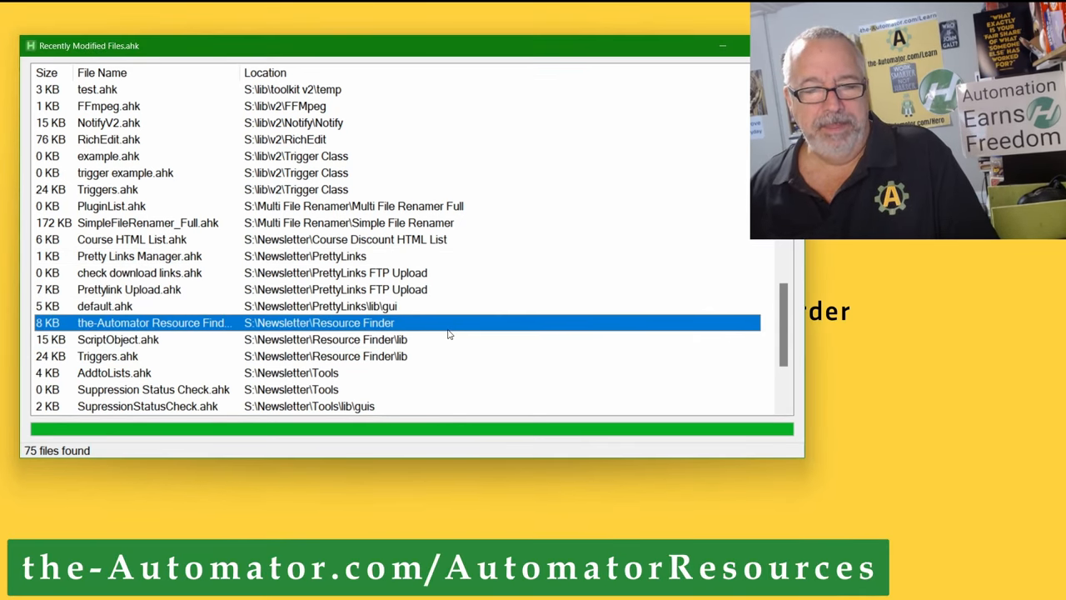
left_click(333, 357)
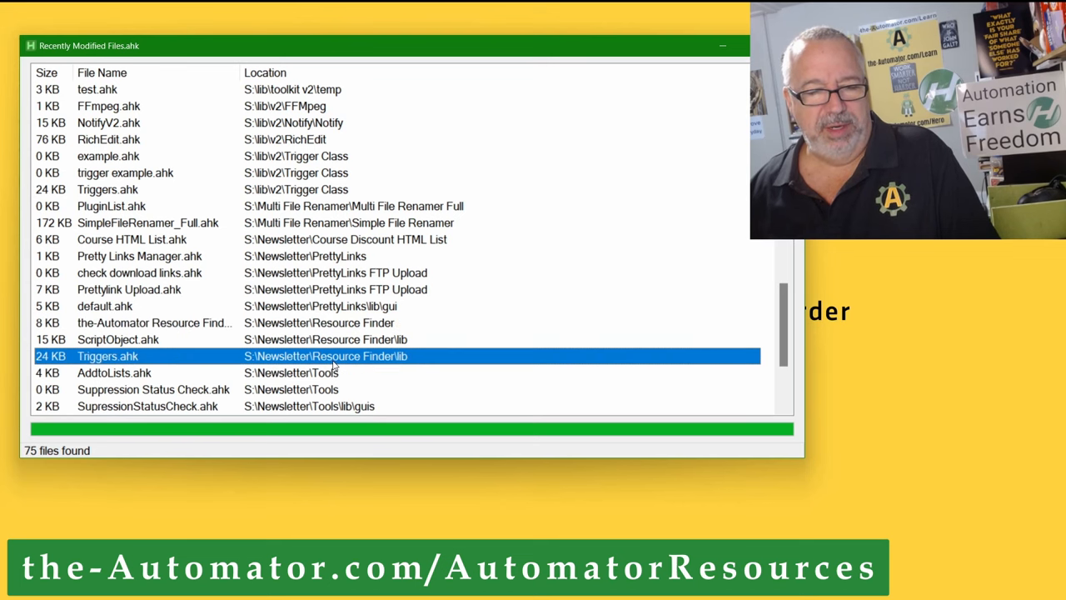
left_click(113, 373)
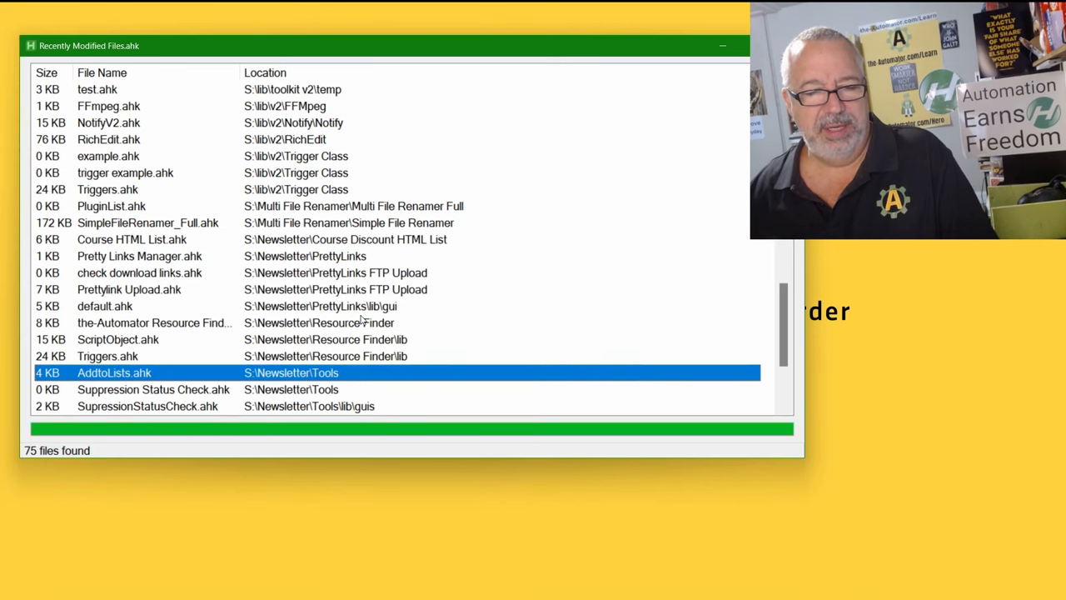
Scroll the file list to the later scripts and pick Suppression Status Check.ahk.
scroll("down", 3)
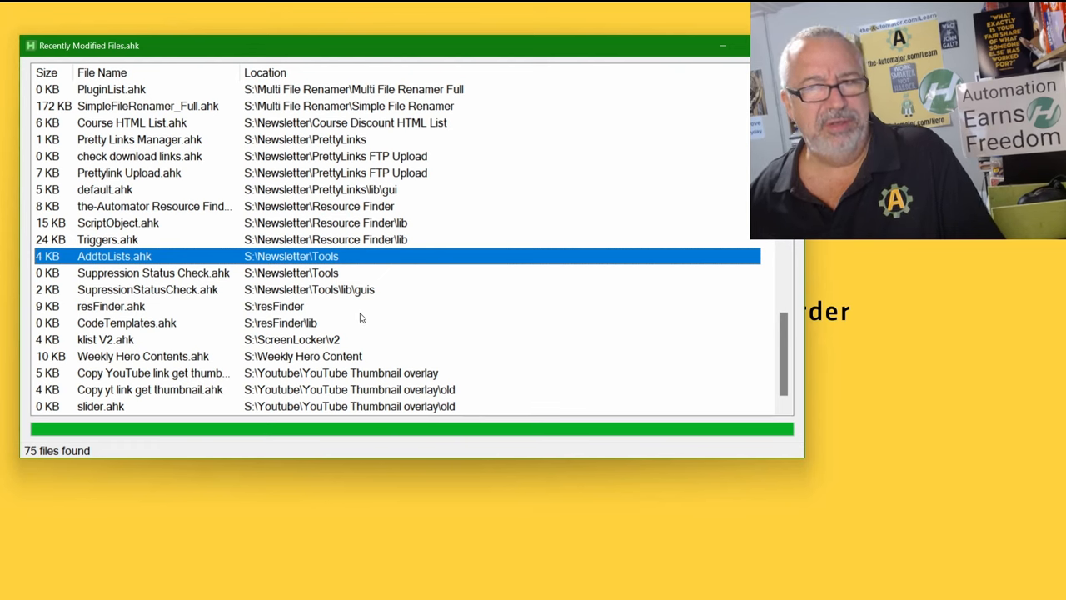
mouse_move(333, 263)
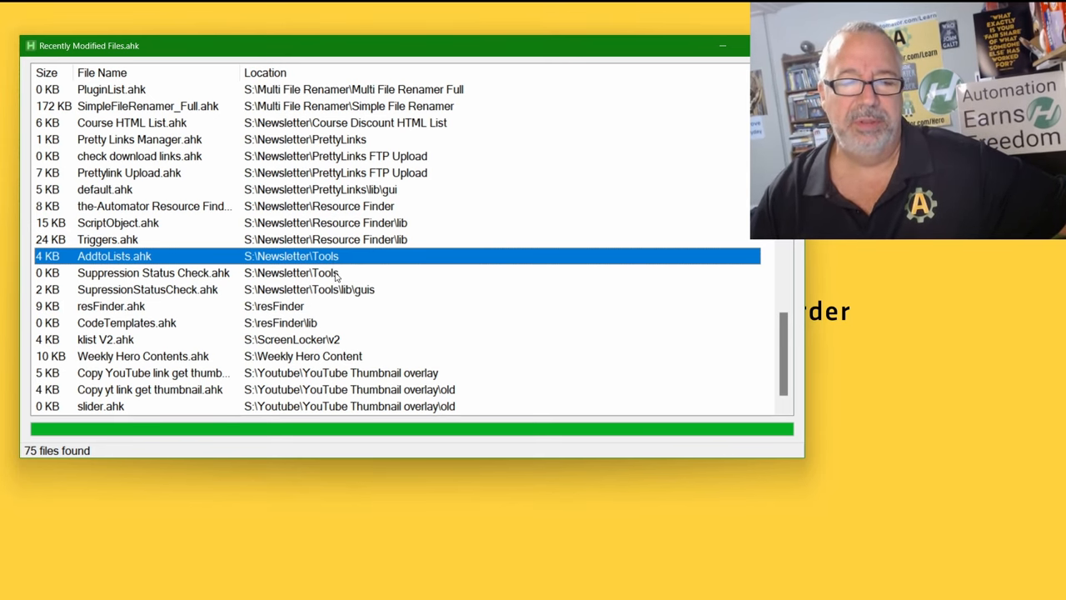
left_click(153, 273)
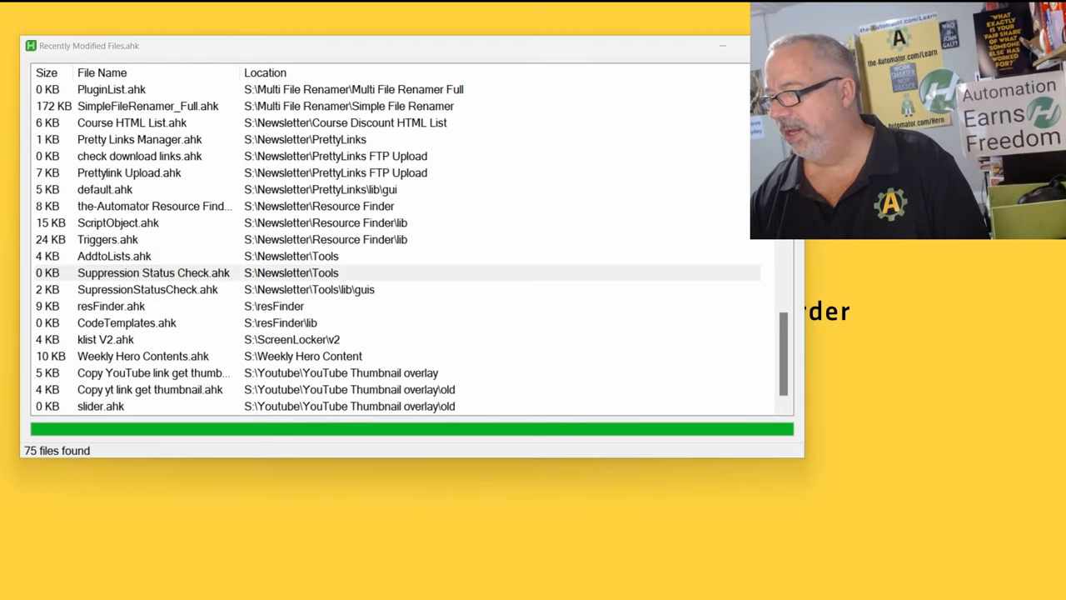
Run Suppression Status Check.ahk to launch the email suppression lookup window.
double_click(153, 273)
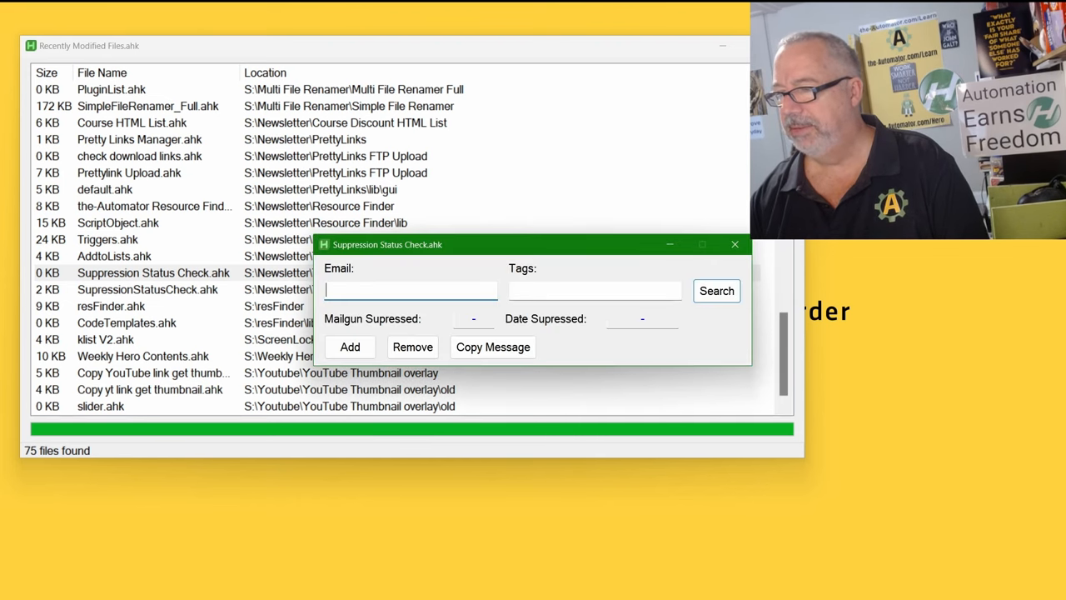
mouse_move(594, 340)
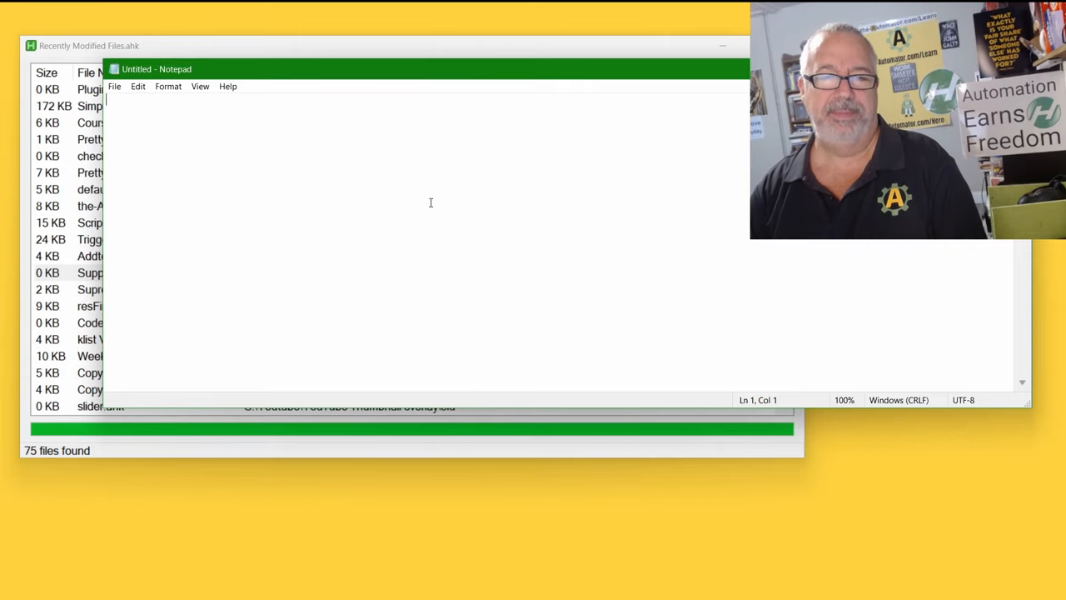
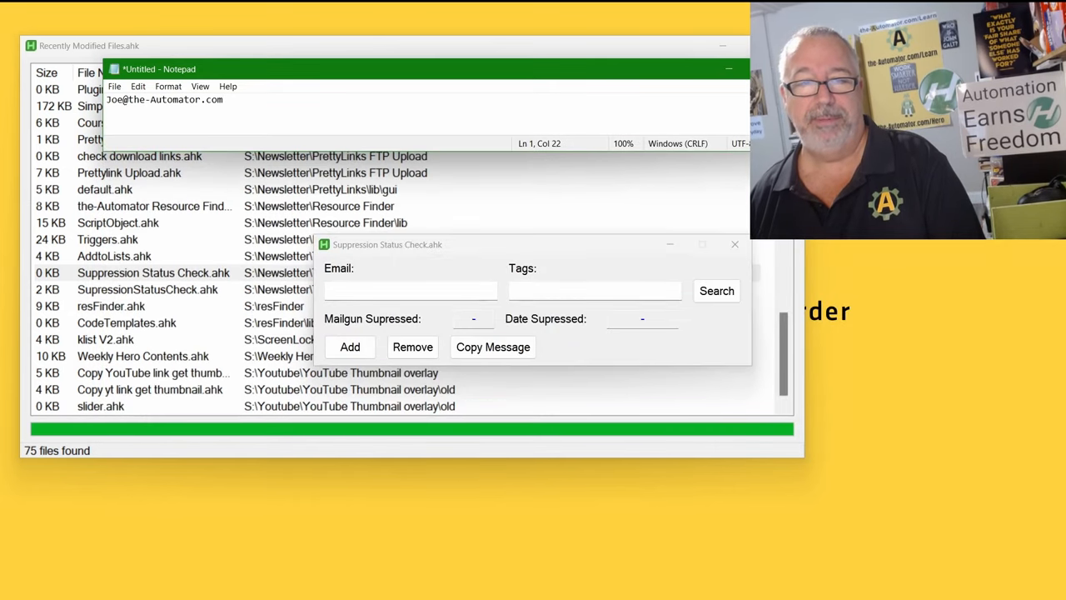
key("ctrl+a")
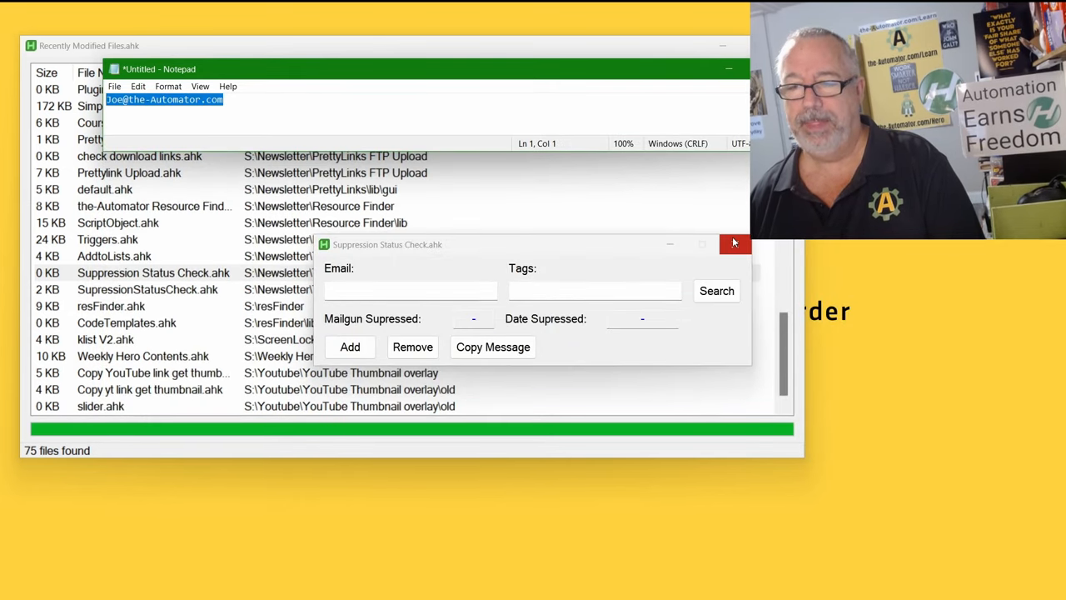
left_click(733, 244)
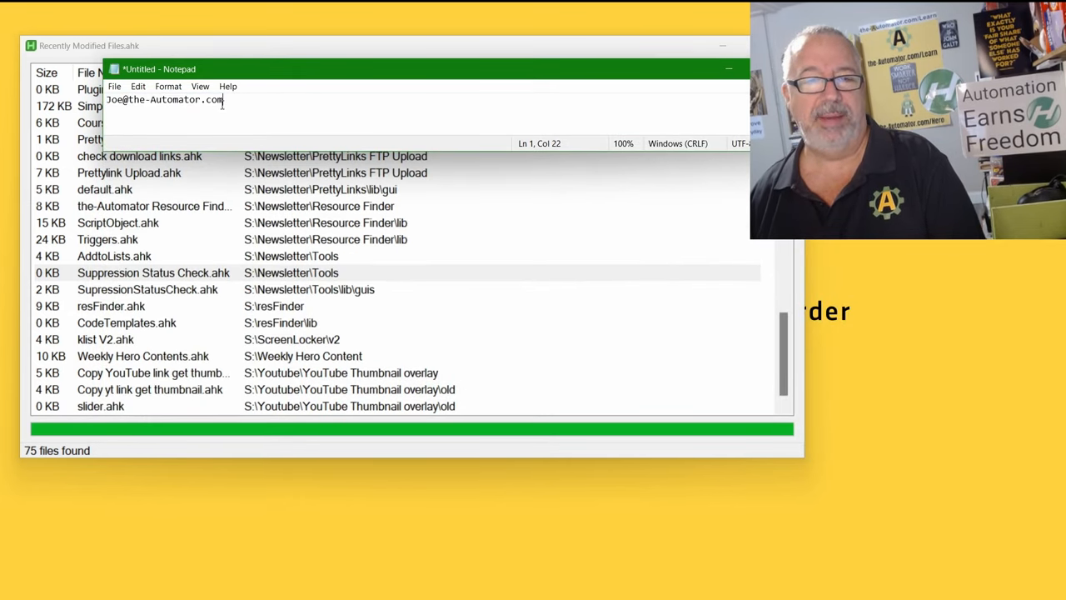
triple_click(164, 100)
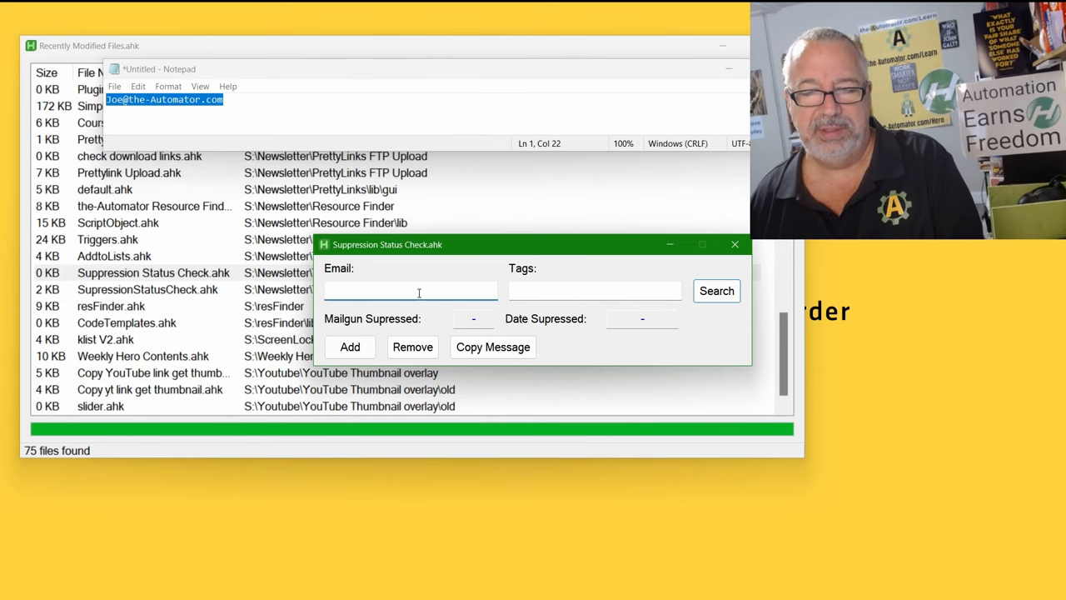
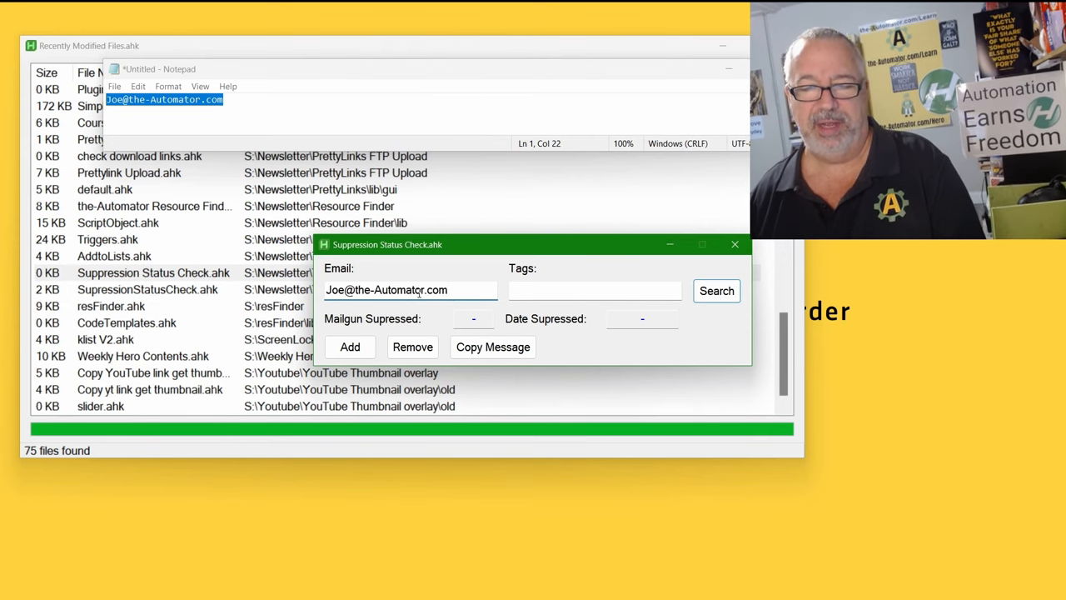
left_click(716, 290)
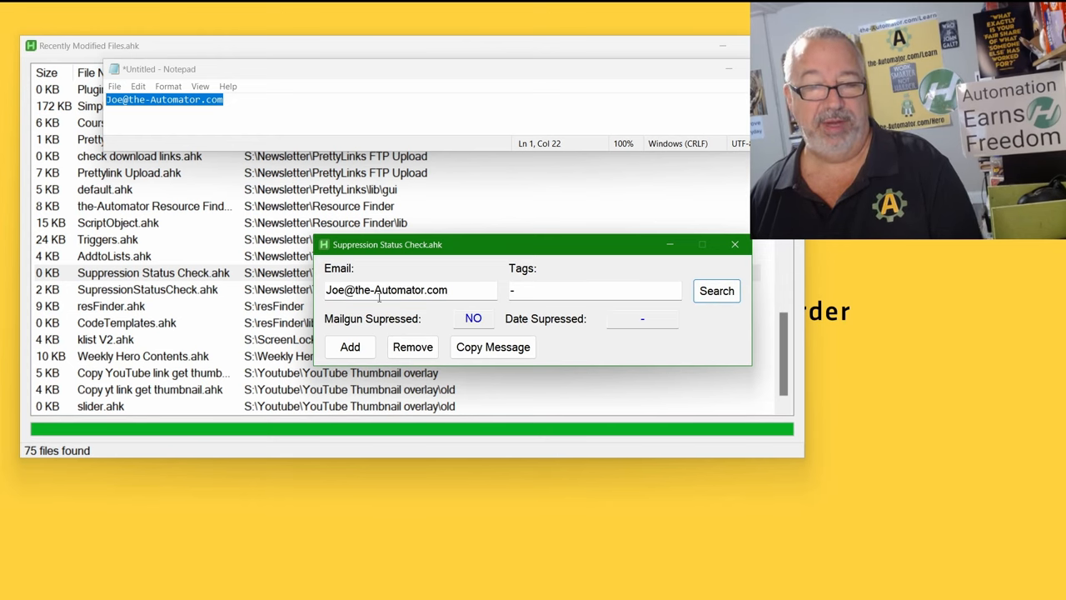
mouse_move(493, 333)
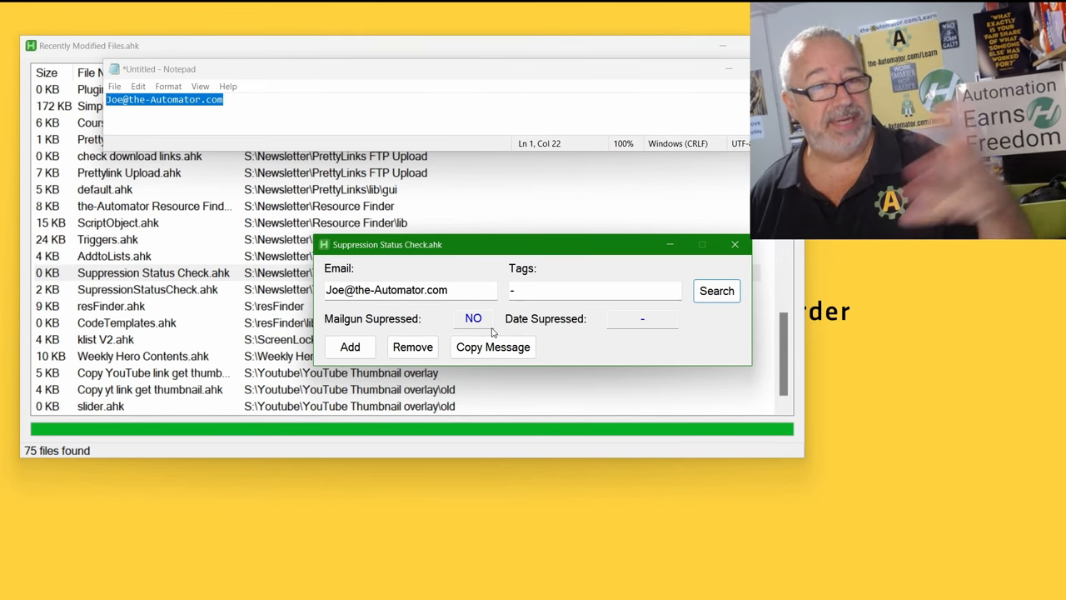
mouse_move(497, 332)
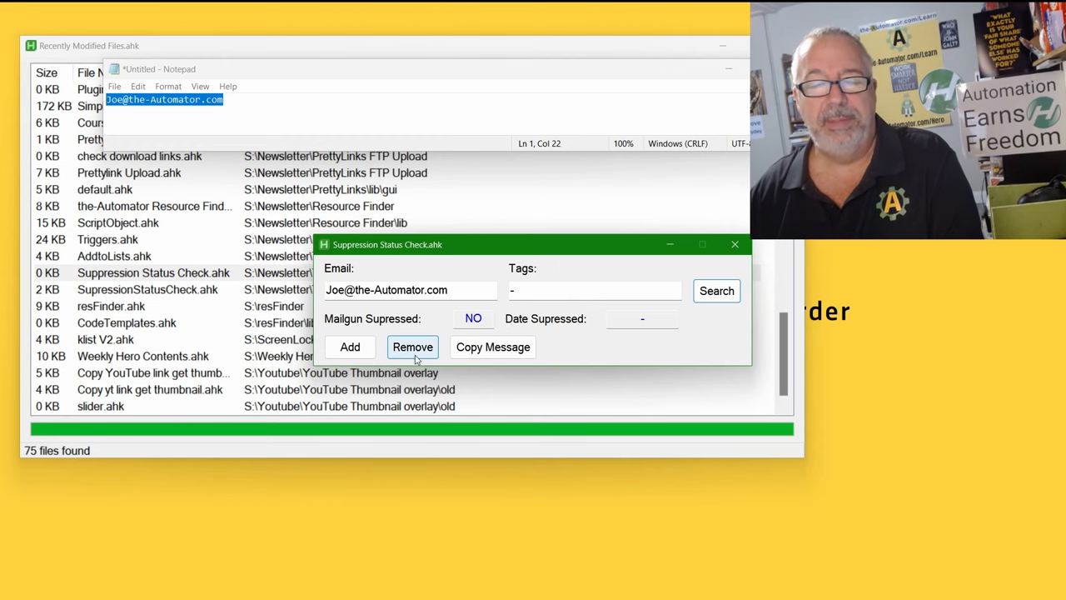
mouse_move(423, 341)
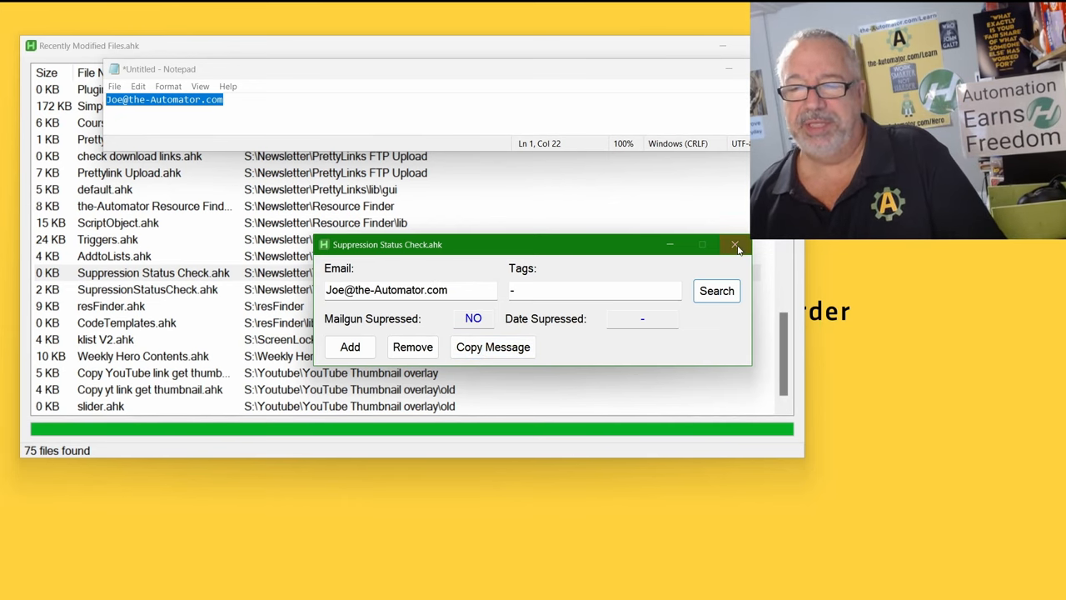
Close the suppression checker and choose Weekly Hero Contents.ahk in the file list.
left_click(737, 243)
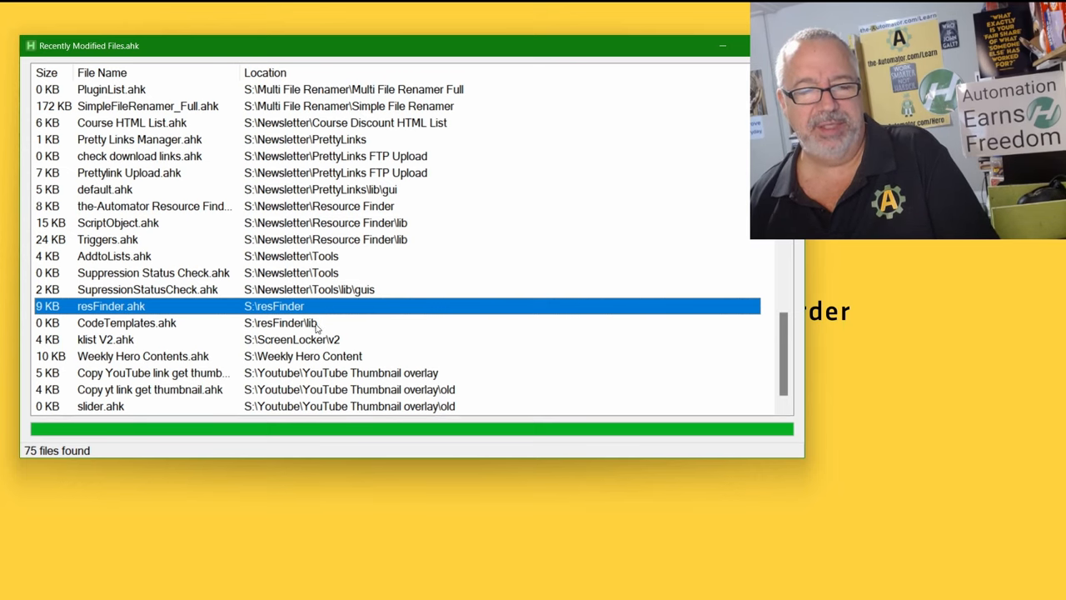
left_click(105, 339)
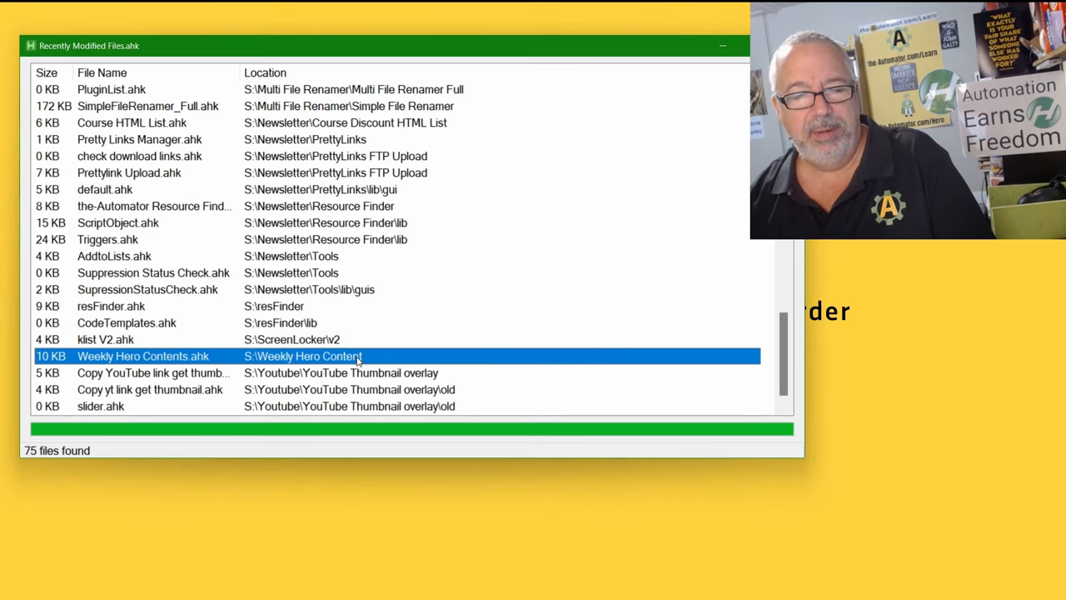
mouse_move(348, 391)
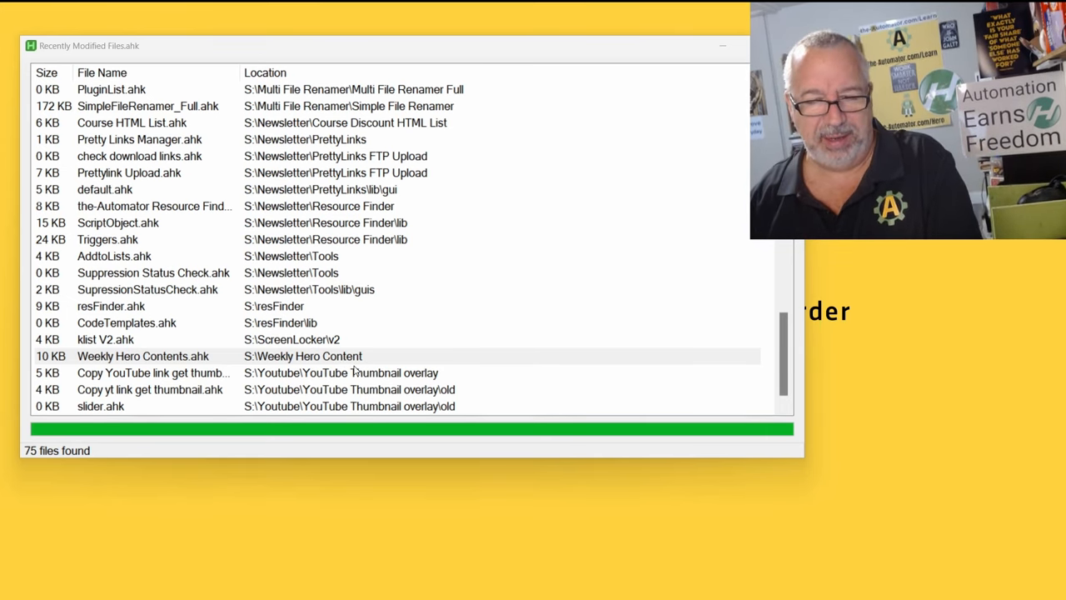
mouse_move(366, 376)
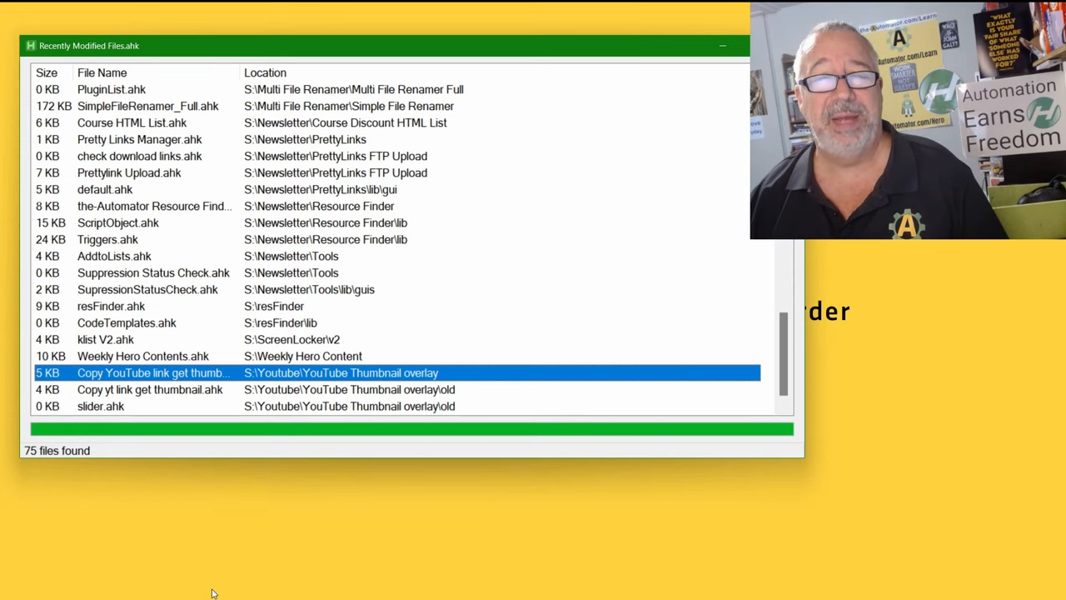
mouse_move(560, 455)
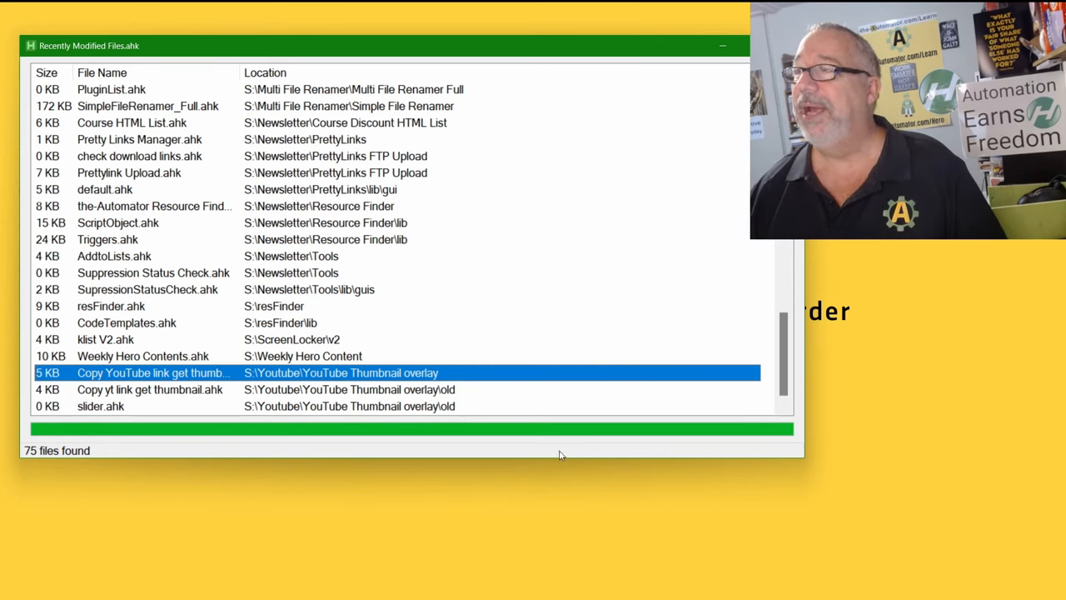
mouse_move(786, 546)
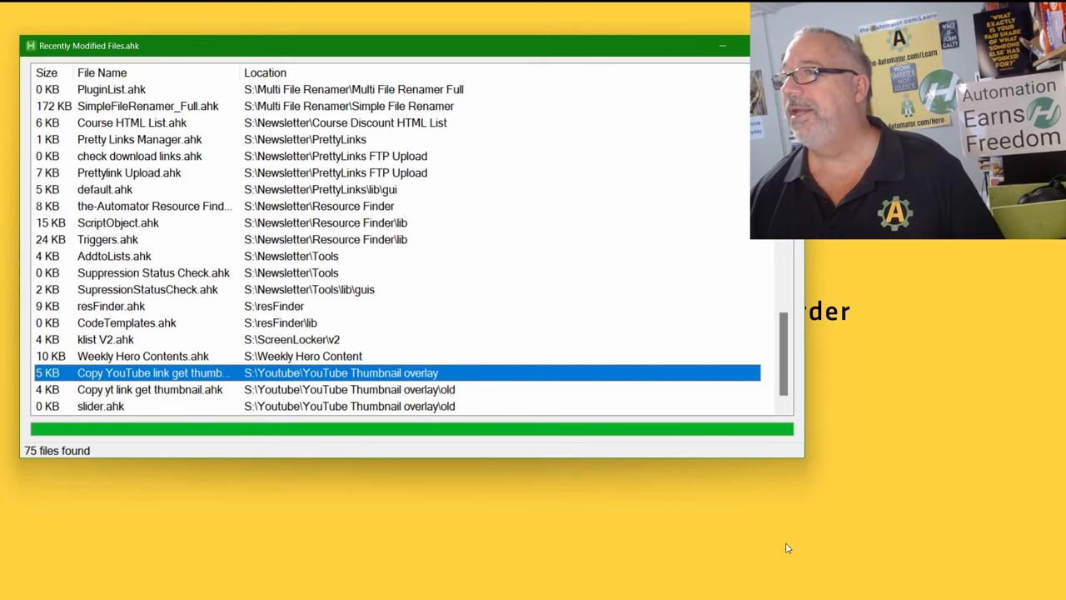
mouse_move(863, 287)
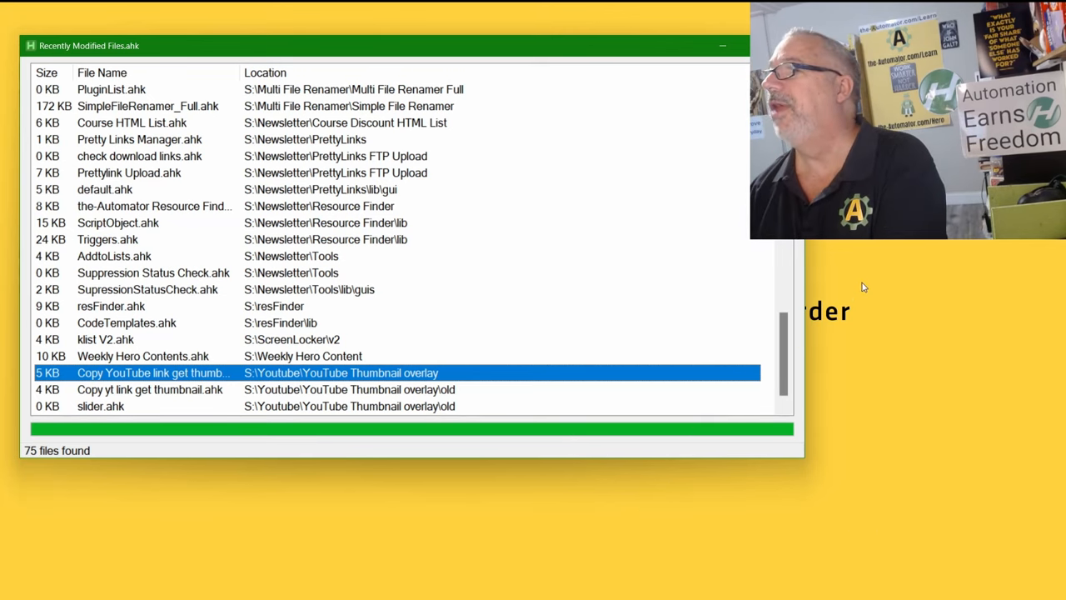